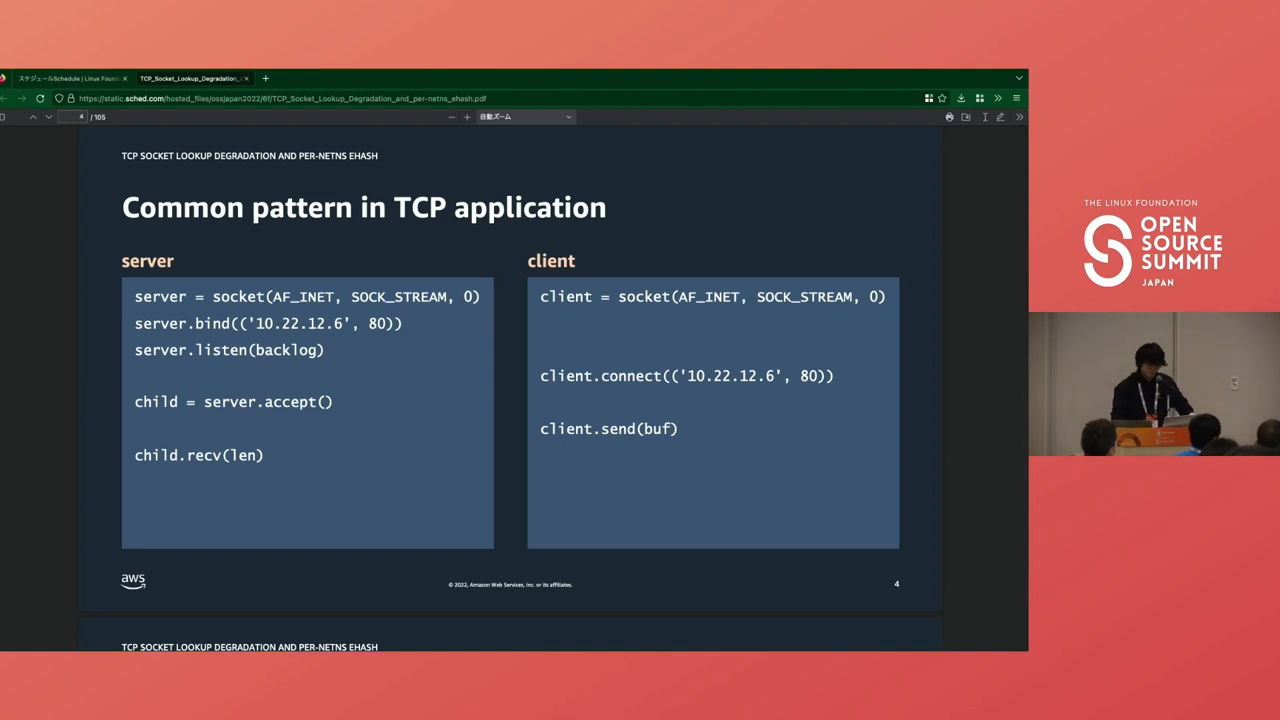
Step: Advance past the socket/bind/listen/connect pattern slide to the bind slides
{"action": "key", "text": "Right"}
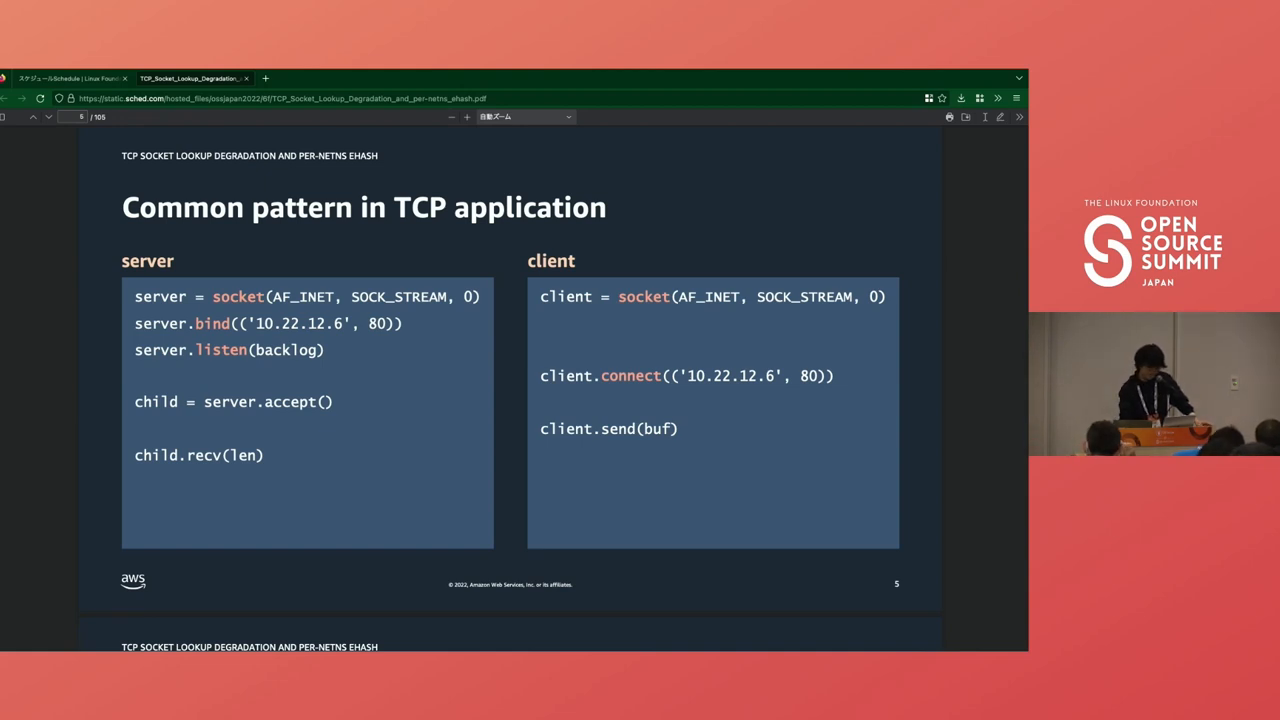
{"action": "key", "text": "Right"}
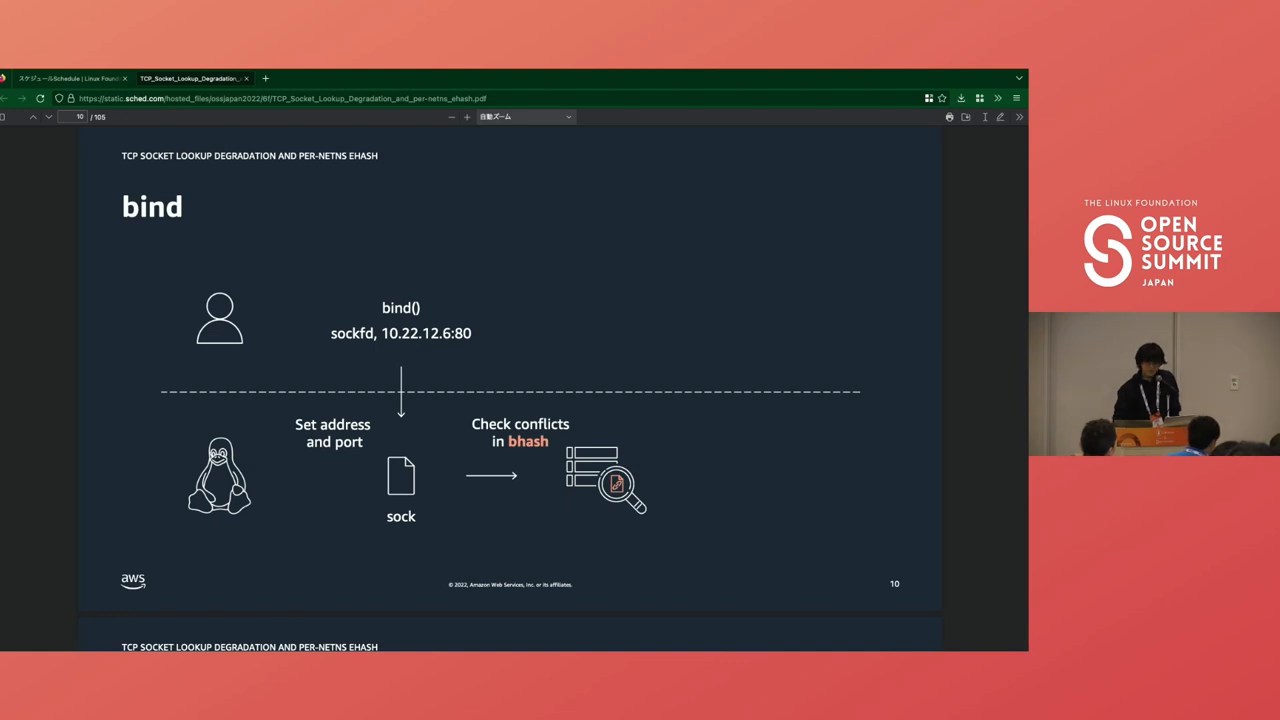
Step: Page through the bind overview and the bhash conflict-check diagram
{"action": "key", "text": "Right"}
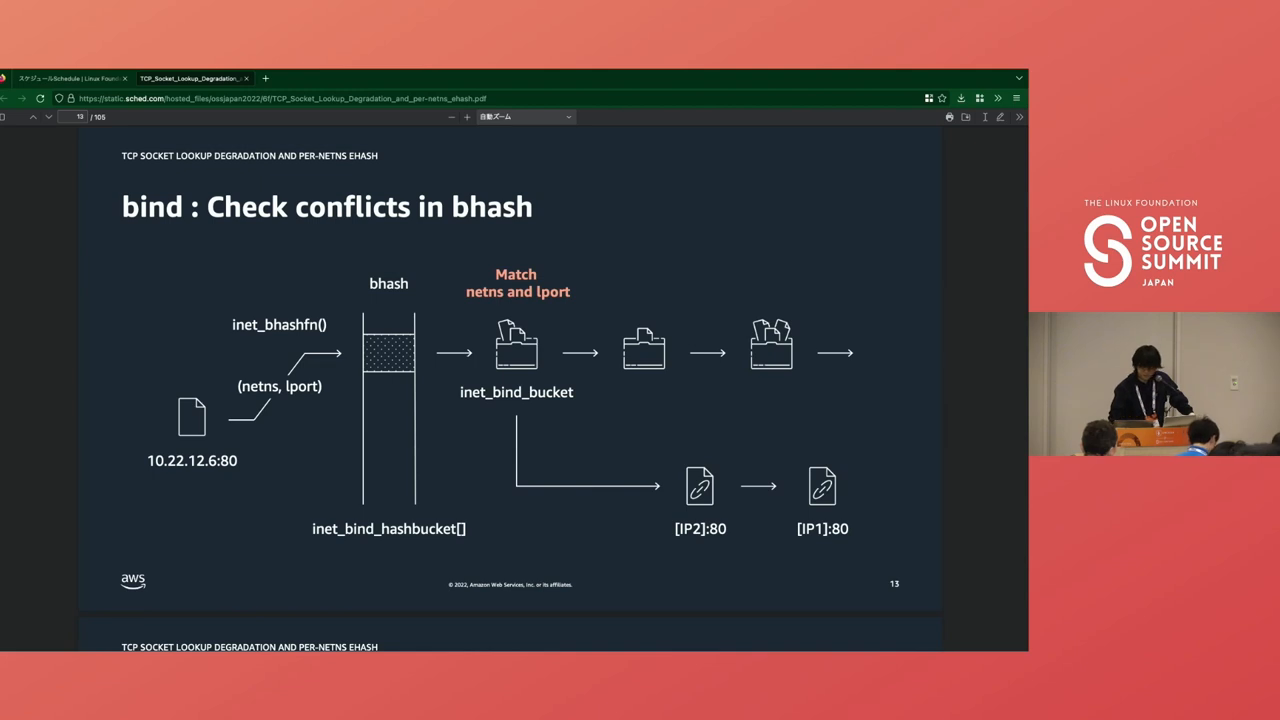
{"action": "key", "text": "Right"}
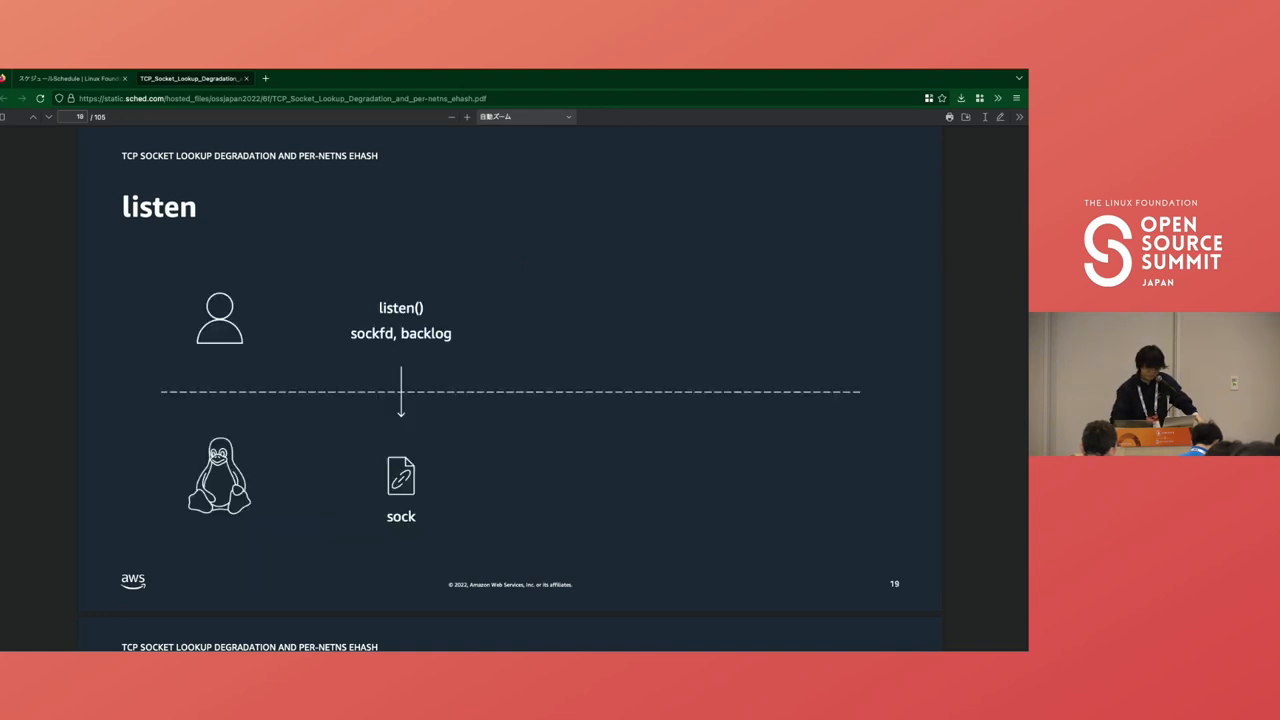
Step: Page through the TCP_LISTEN transition and listen's bhash conflict check to the lhash insertion
{"action": "key", "text": "Right"}
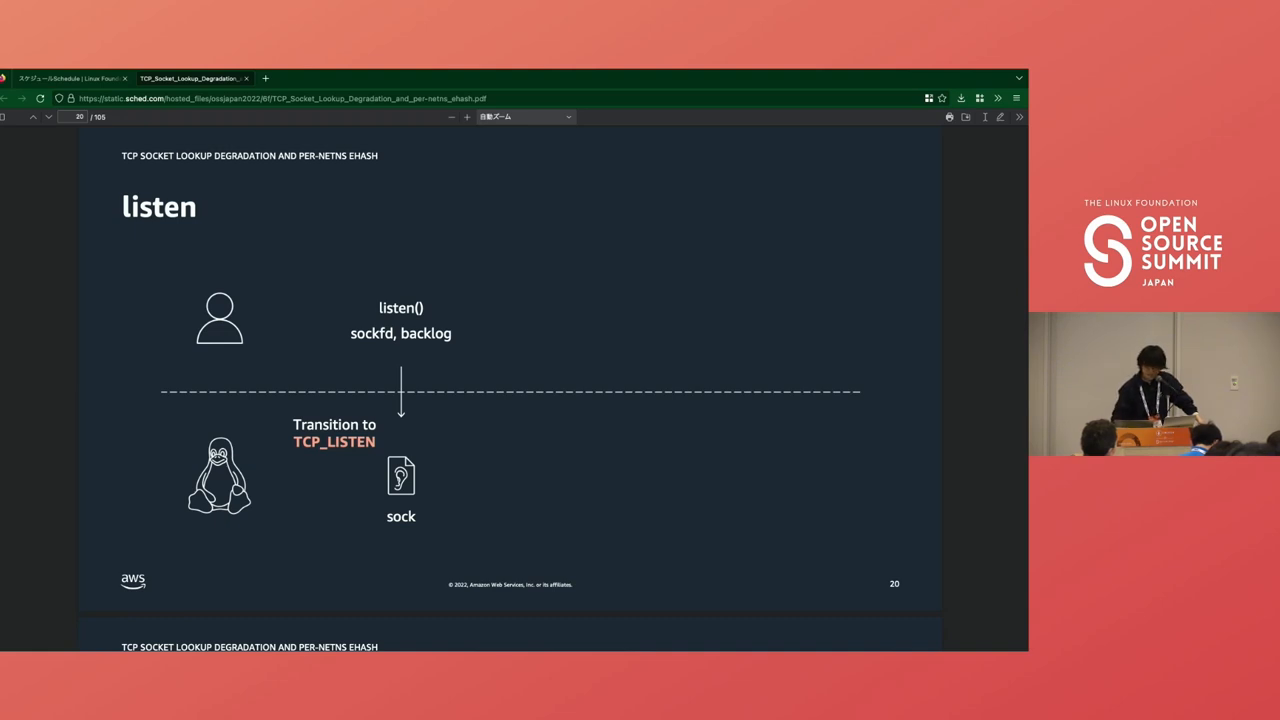
{"action": "key", "text": "Right"}
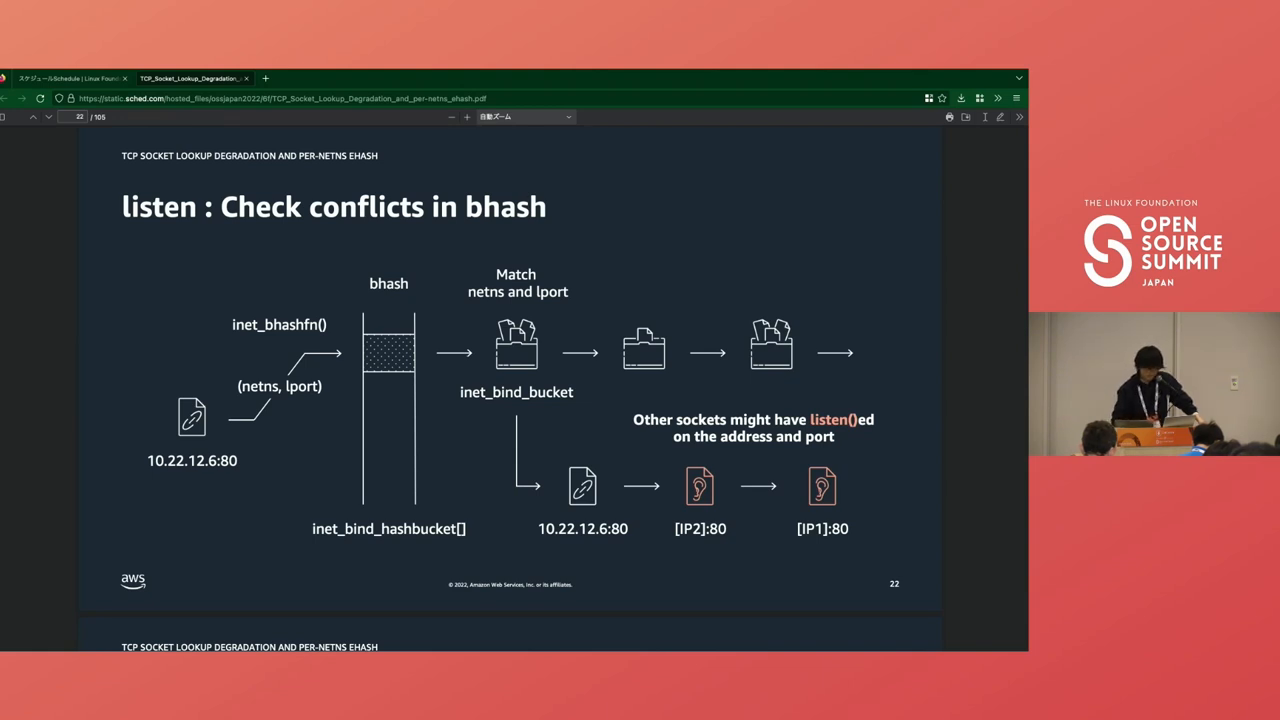
{"action": "key", "text": "Right"}
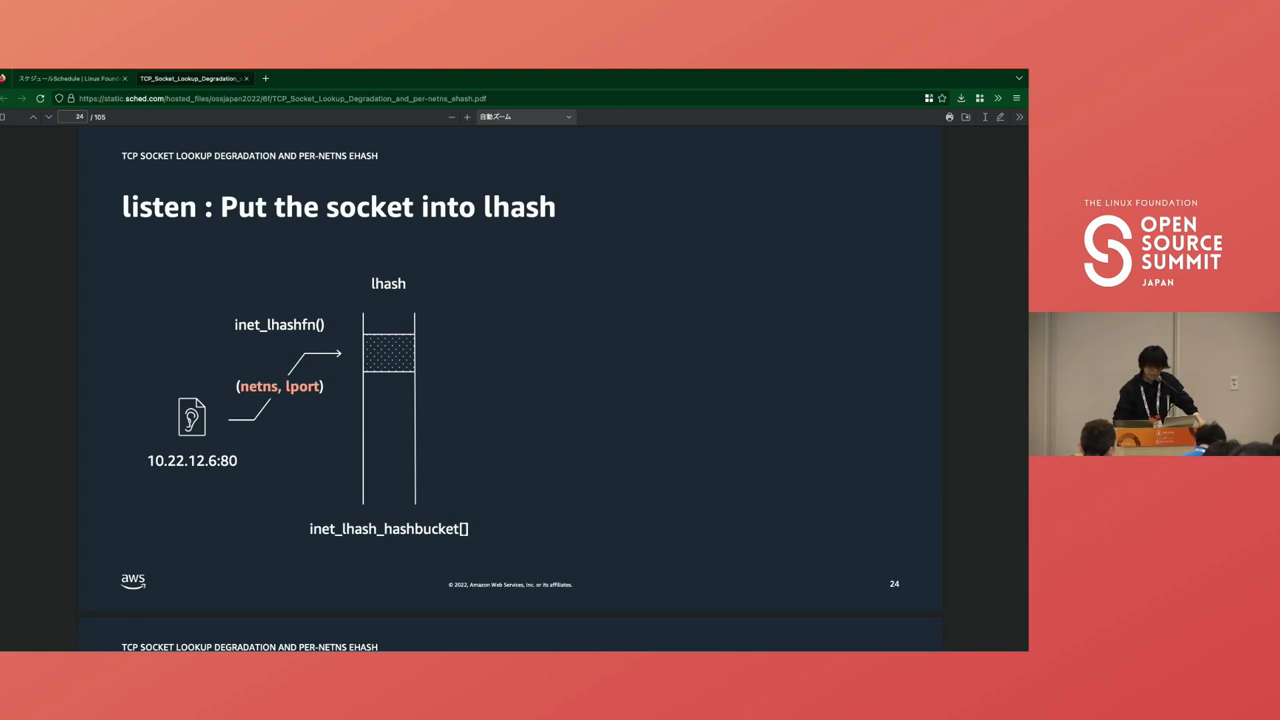
Step: Page past the listen summary through connect's address/port and bhash steps to the ehash insertion
{"action": "key", "text": "Right"}
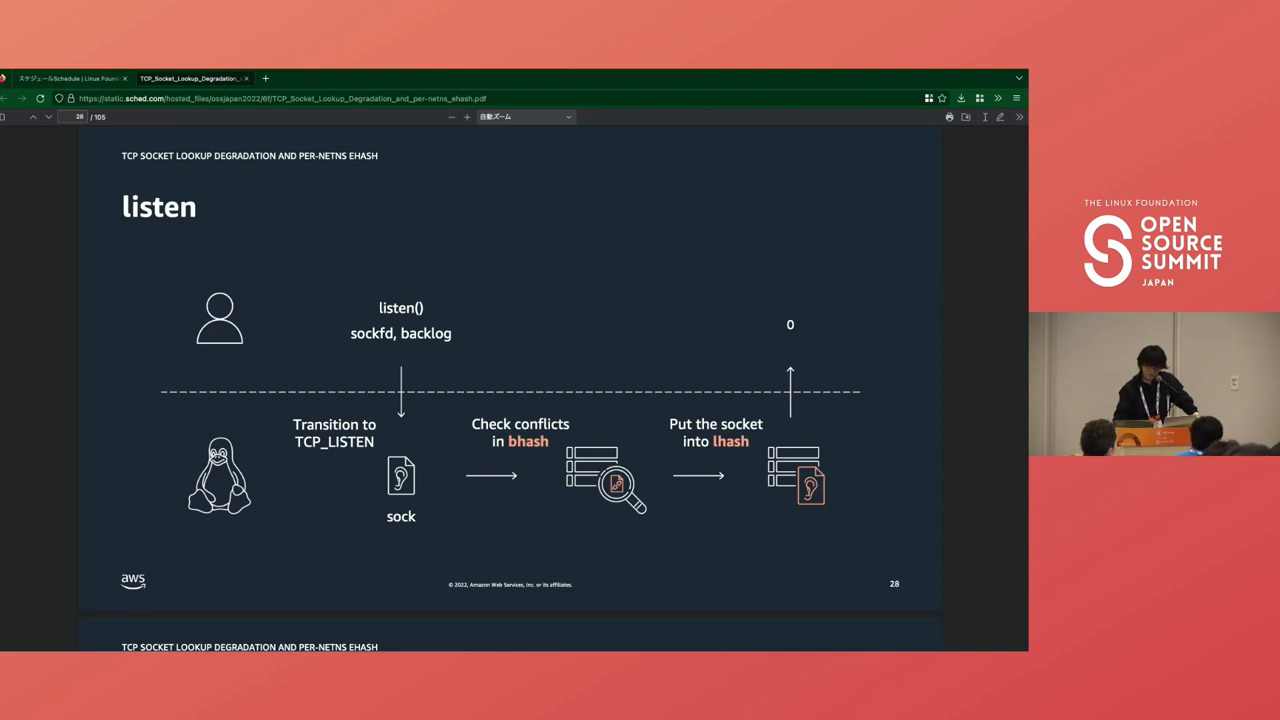
{"action": "key", "text": "Right"}
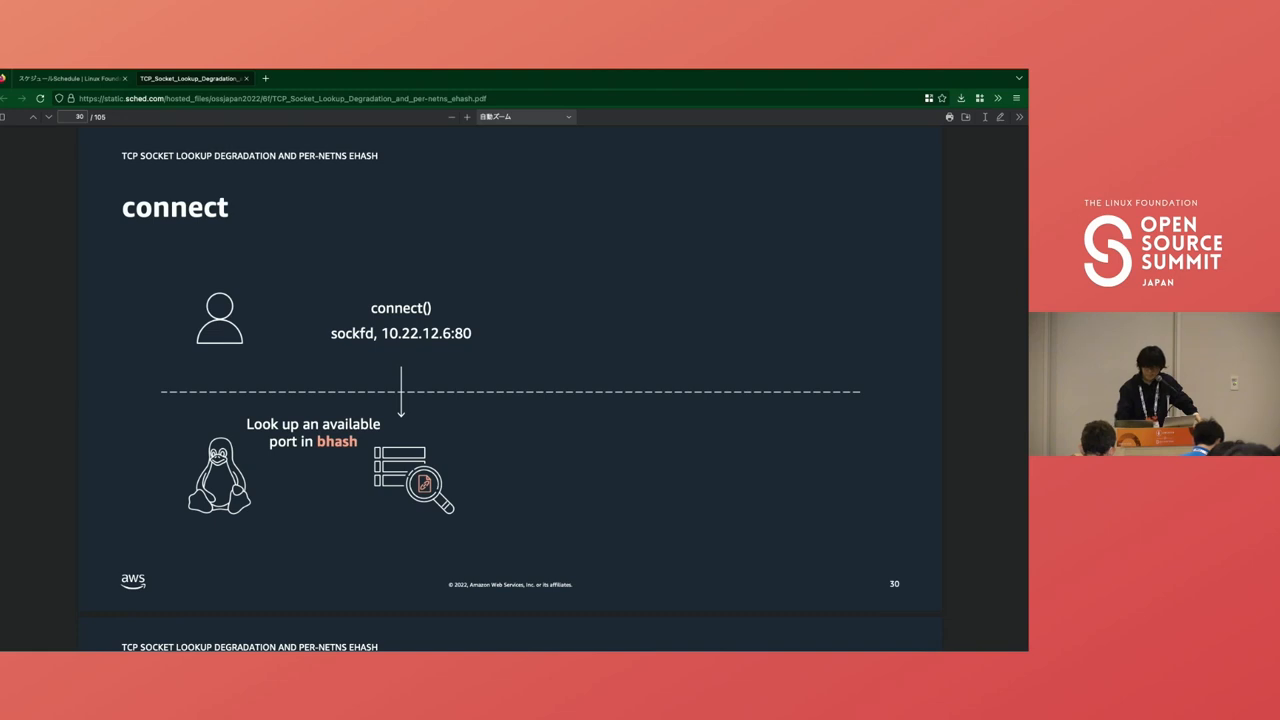
{"action": "key", "text": "Right"}
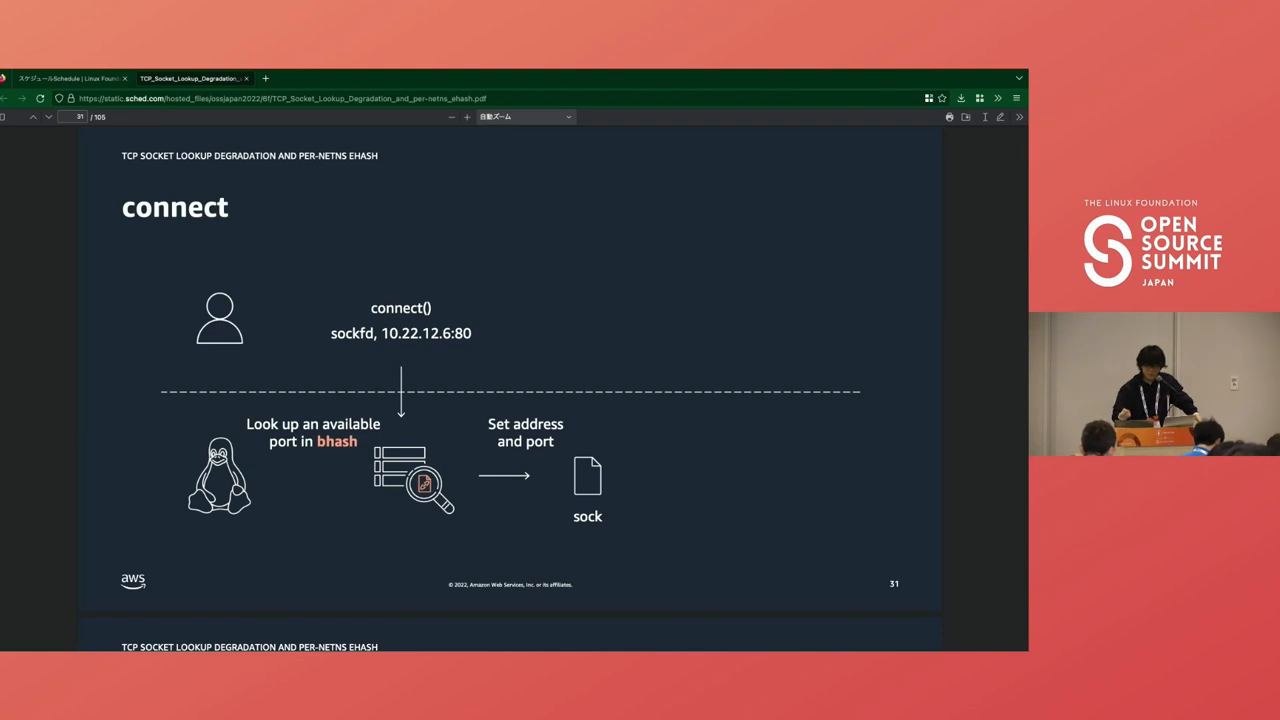
{"action": "key", "text": "Right"}
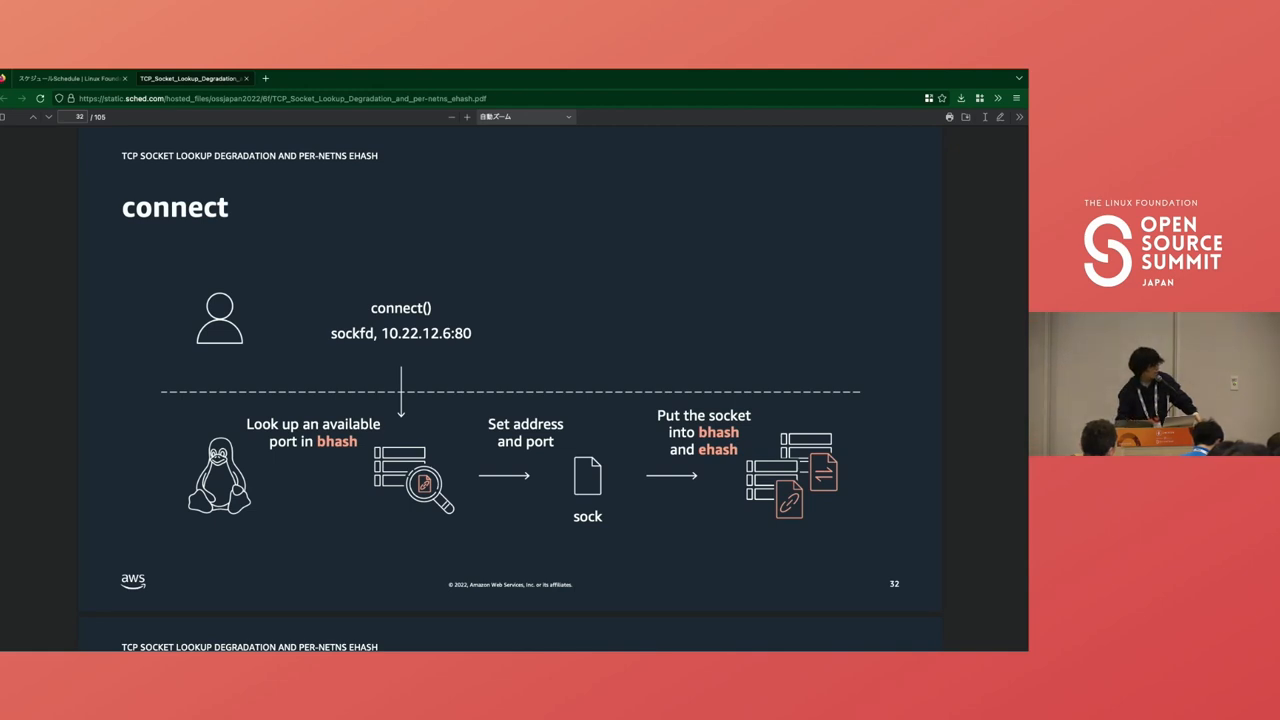
{"action": "key", "text": "Right"}
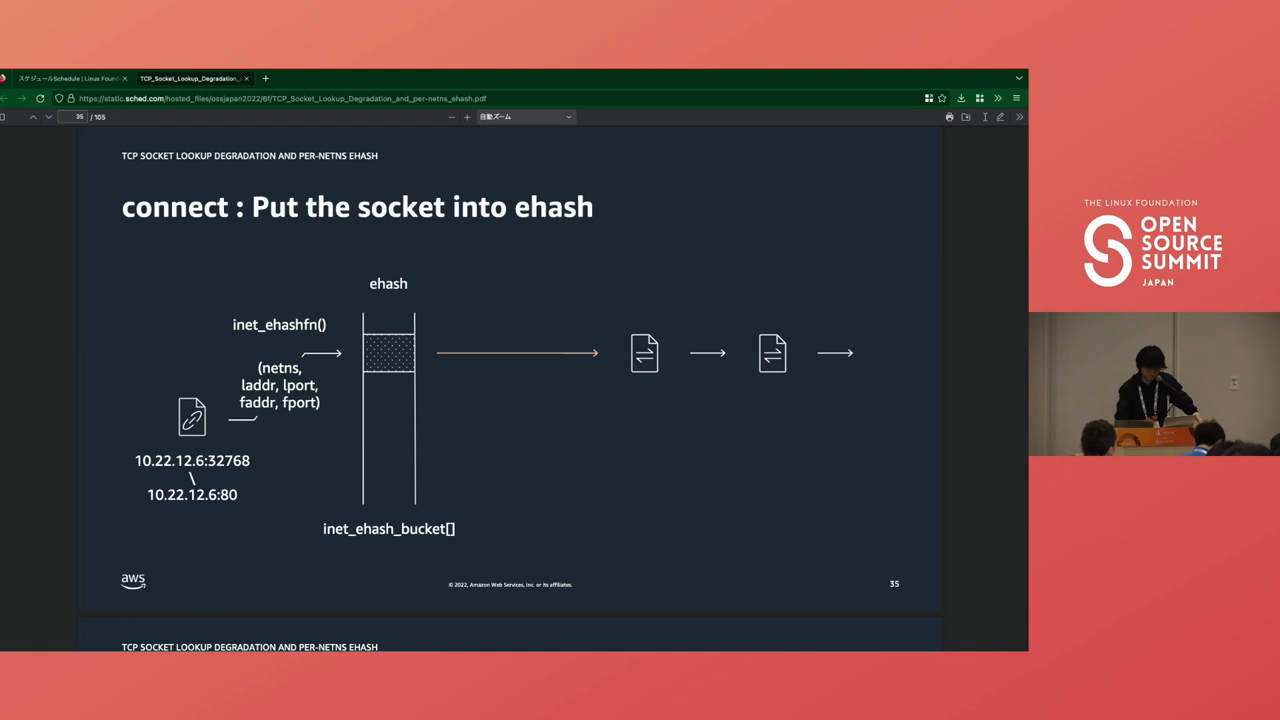
Step: Advance to the server-side 3-way handshake slide with the SYN lookup in lhash
{"action": "key", "text": "Right"}
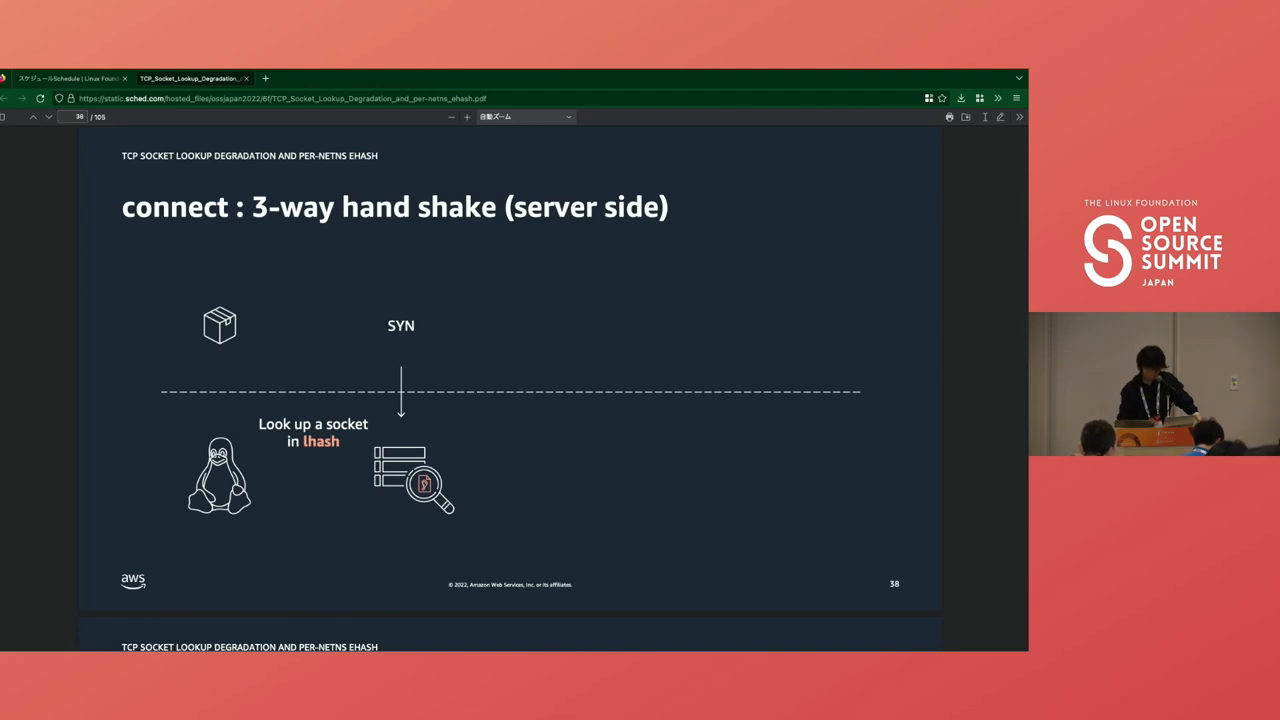
Step: Page through the lhash lookup and mini-socket allocation to the client-side SYN+ACK ehash lookup
{"action": "key", "text": "Right"}
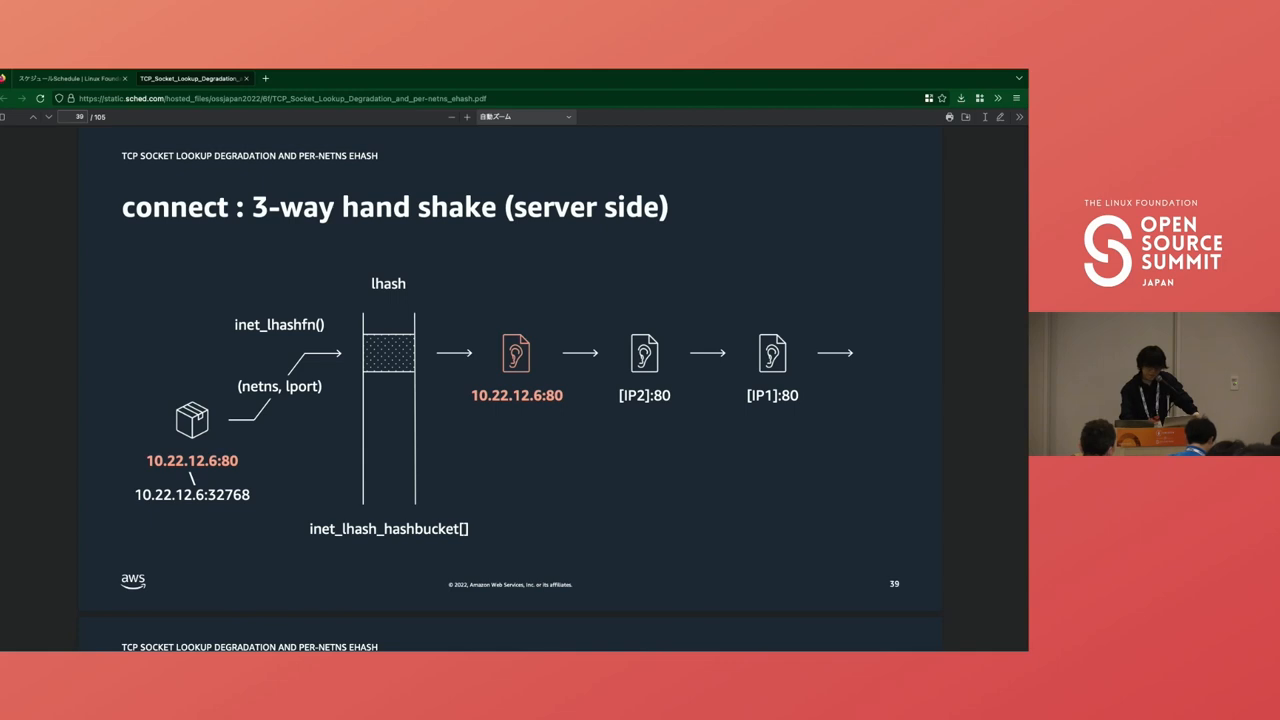
{"action": "key", "text": "Right"}
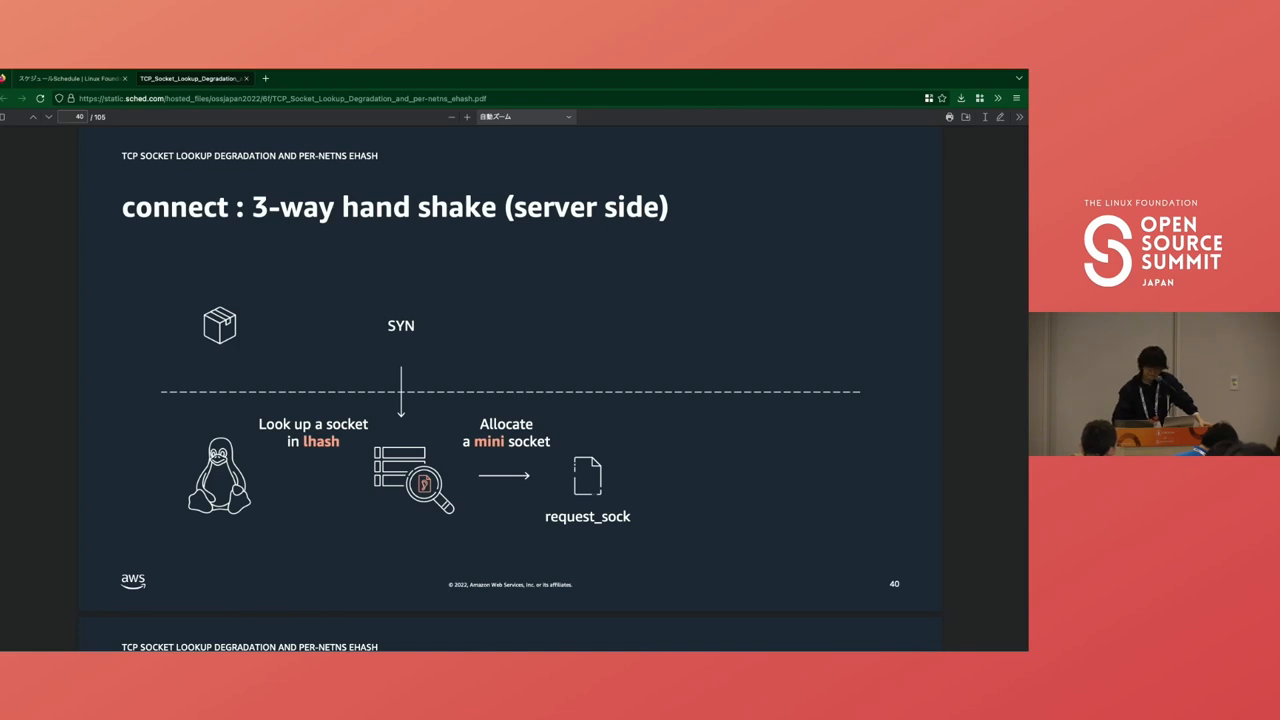
{"action": "key", "text": "right"}
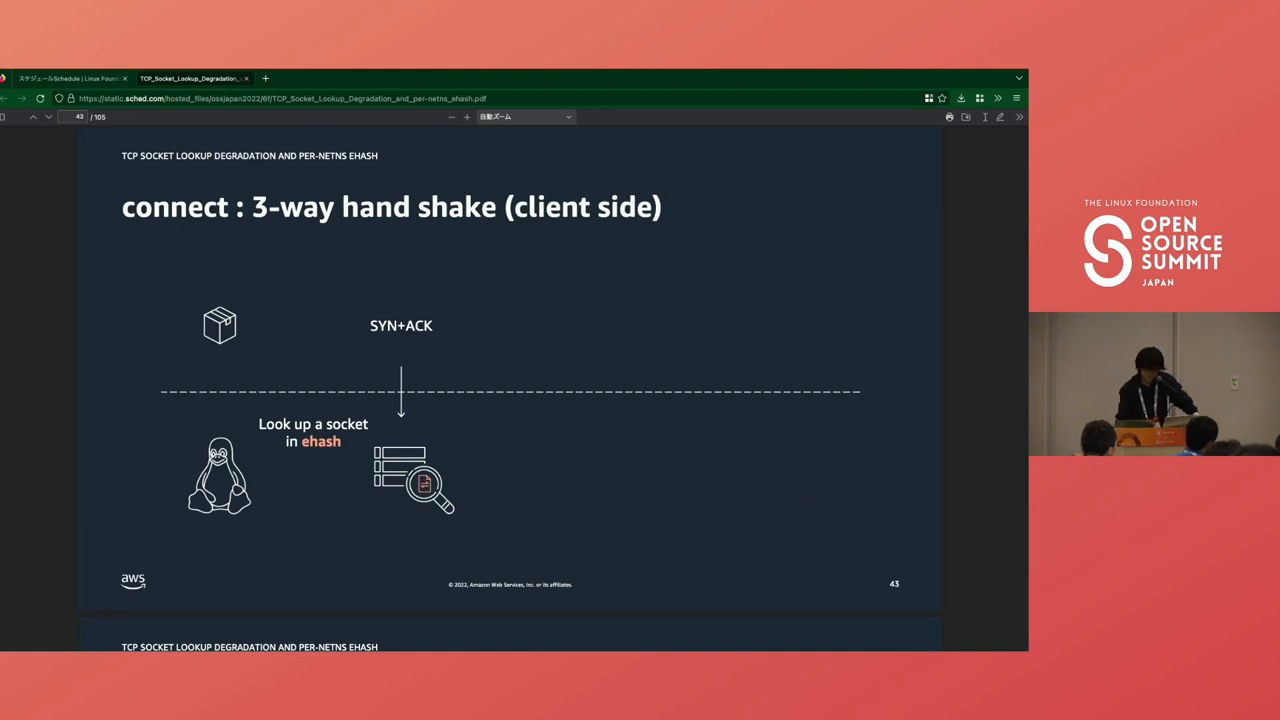
Step: Page to slide 51 where the final ACK replaces request_sock with sock in ehash
{"action": "key", "text": "Right"}
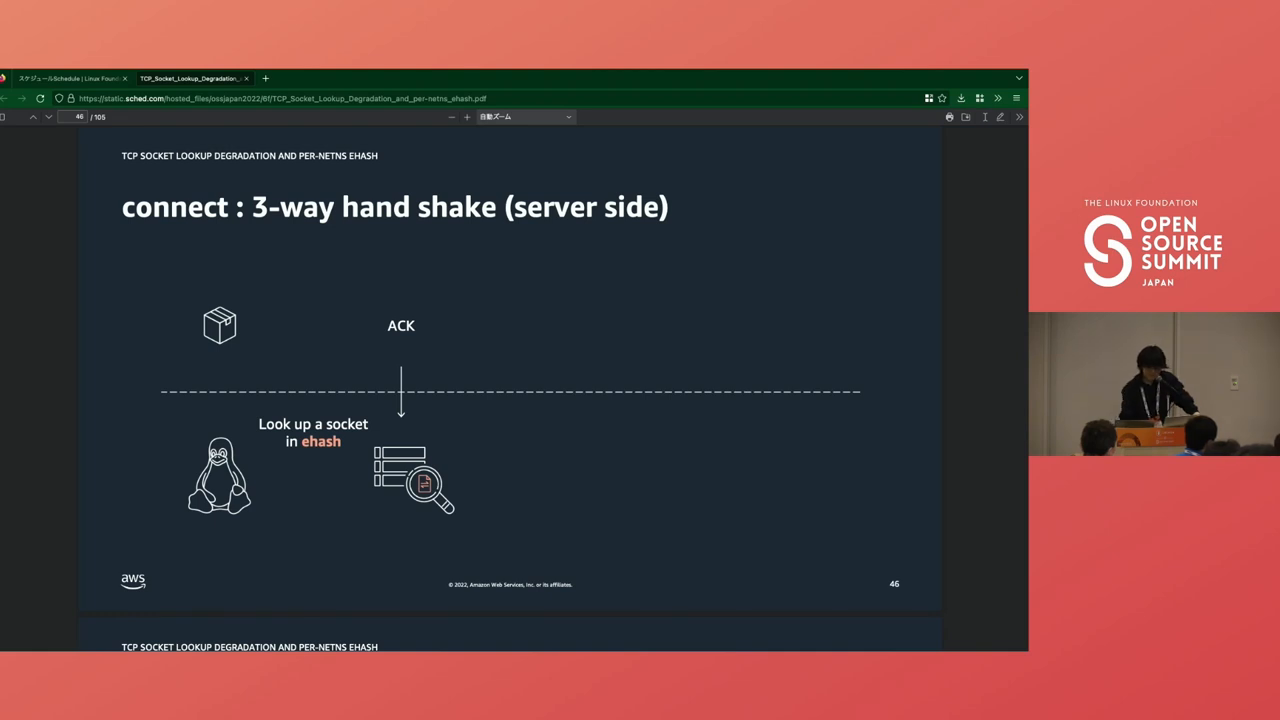
{"action": "key", "text": "Right"}
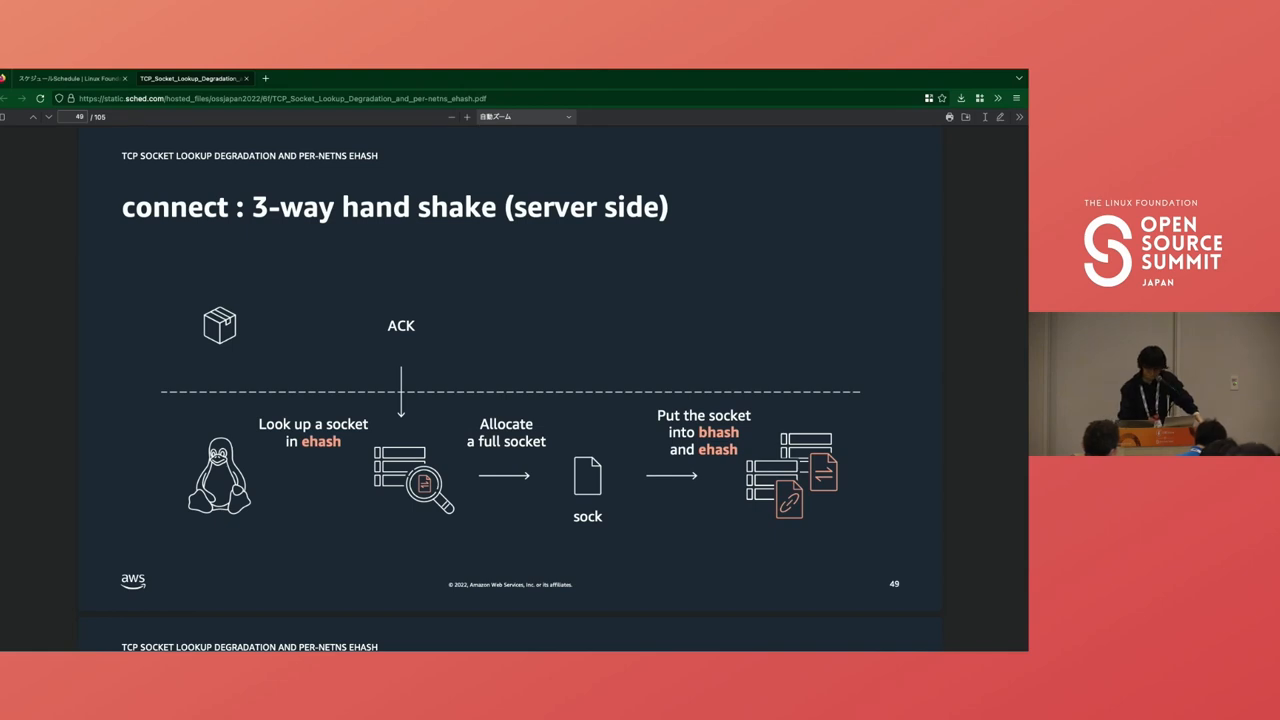
{"action": "key", "text": "Right"}
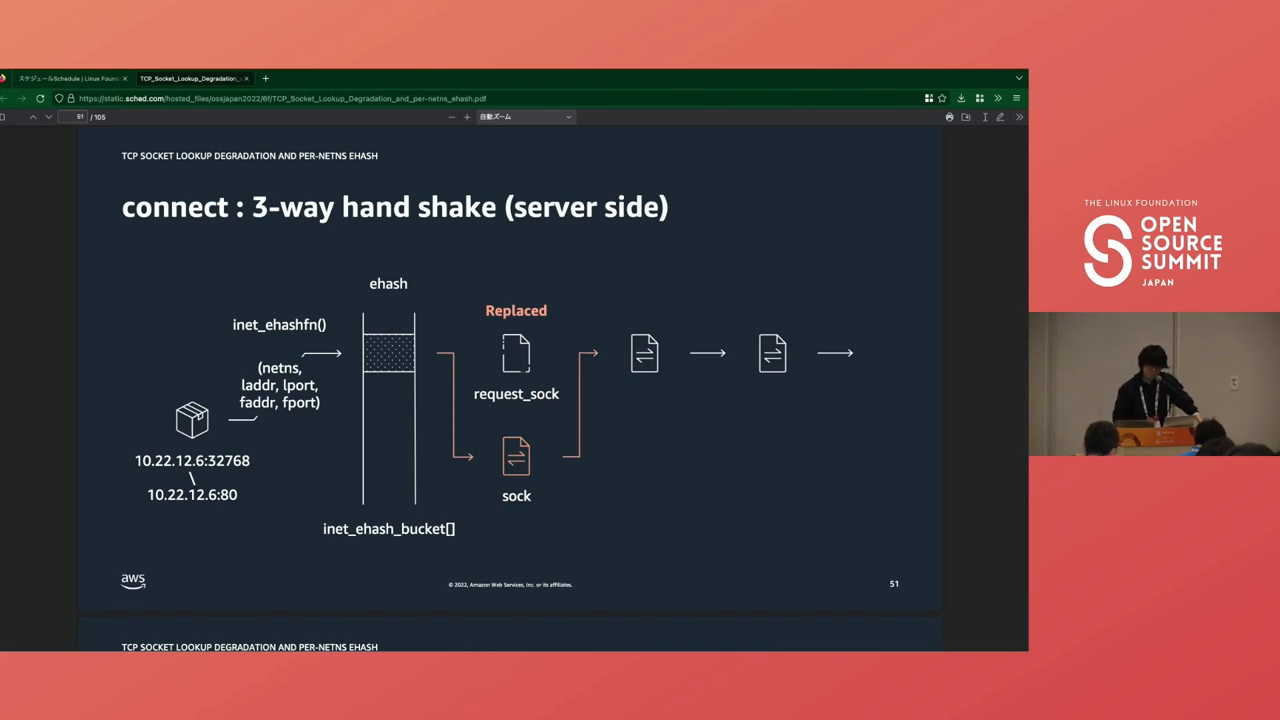
Step: Advance to slide 54 comparing lookup slowdown across bhash, lhash and ehash
{"action": "key", "text": "Right"}
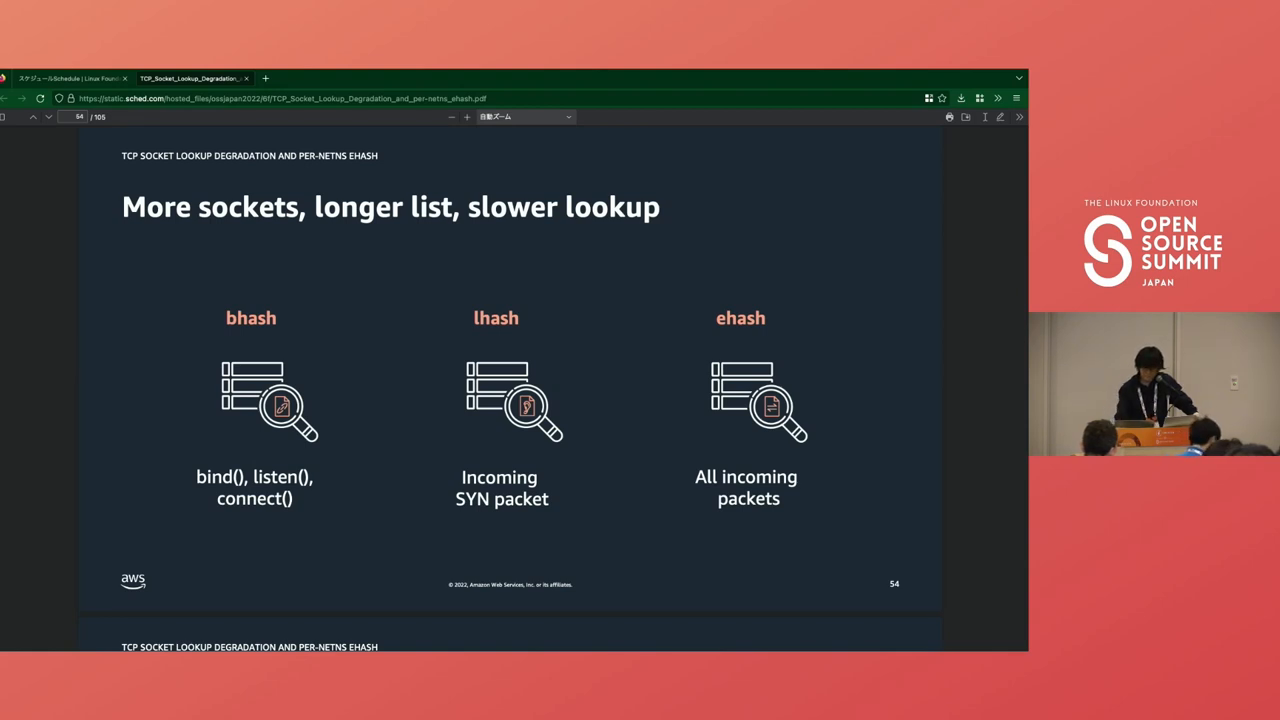
Step: Advance to slide 57 on lhash growing when multiple IPs share one port
{"action": "key", "text": "Right"}
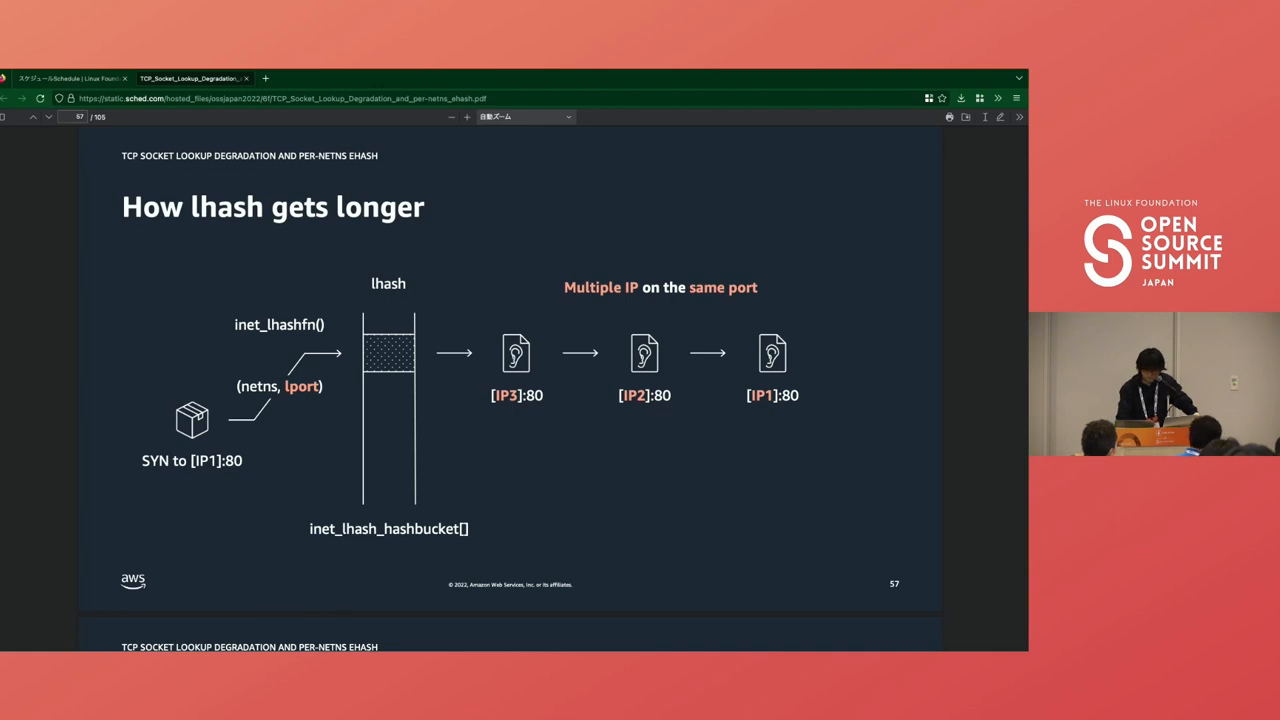
Step: Step to slide 58 showing older sockets slowing the lhash lookup for [IP1]:80
{"action": "key", "text": "Right"}
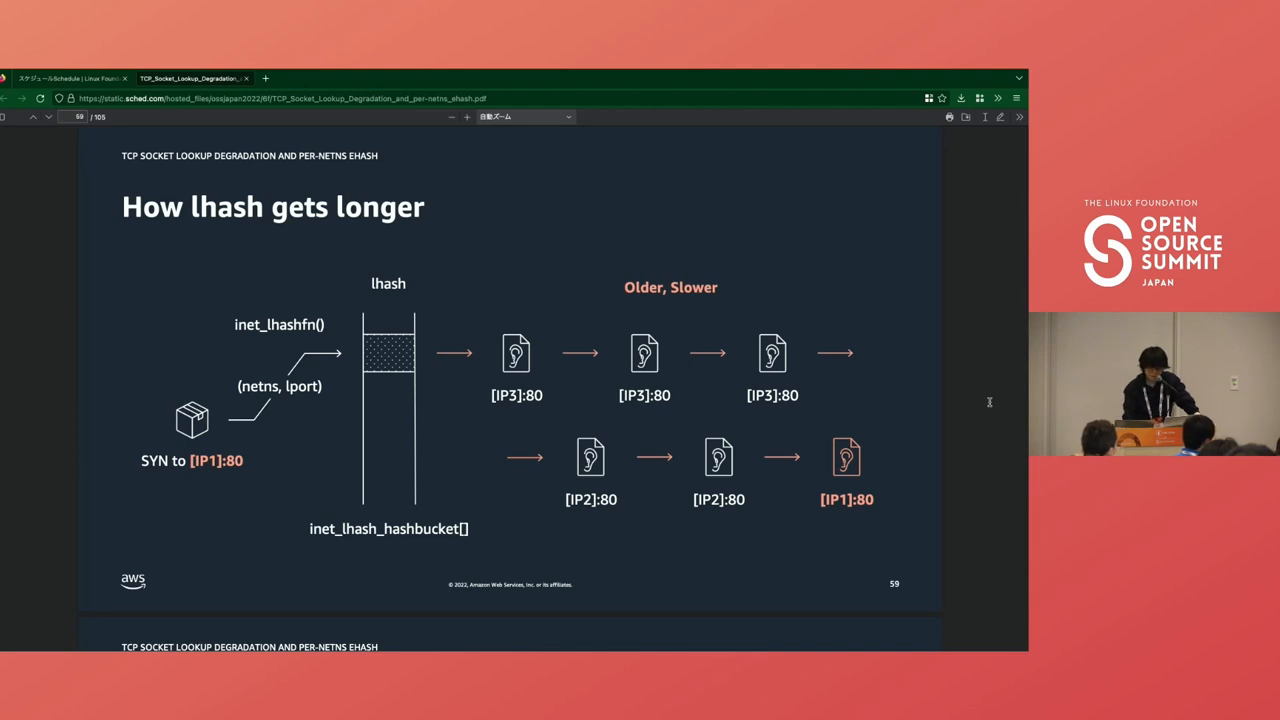
{"action": "mouse_move", "coordinate": [798, 476]}
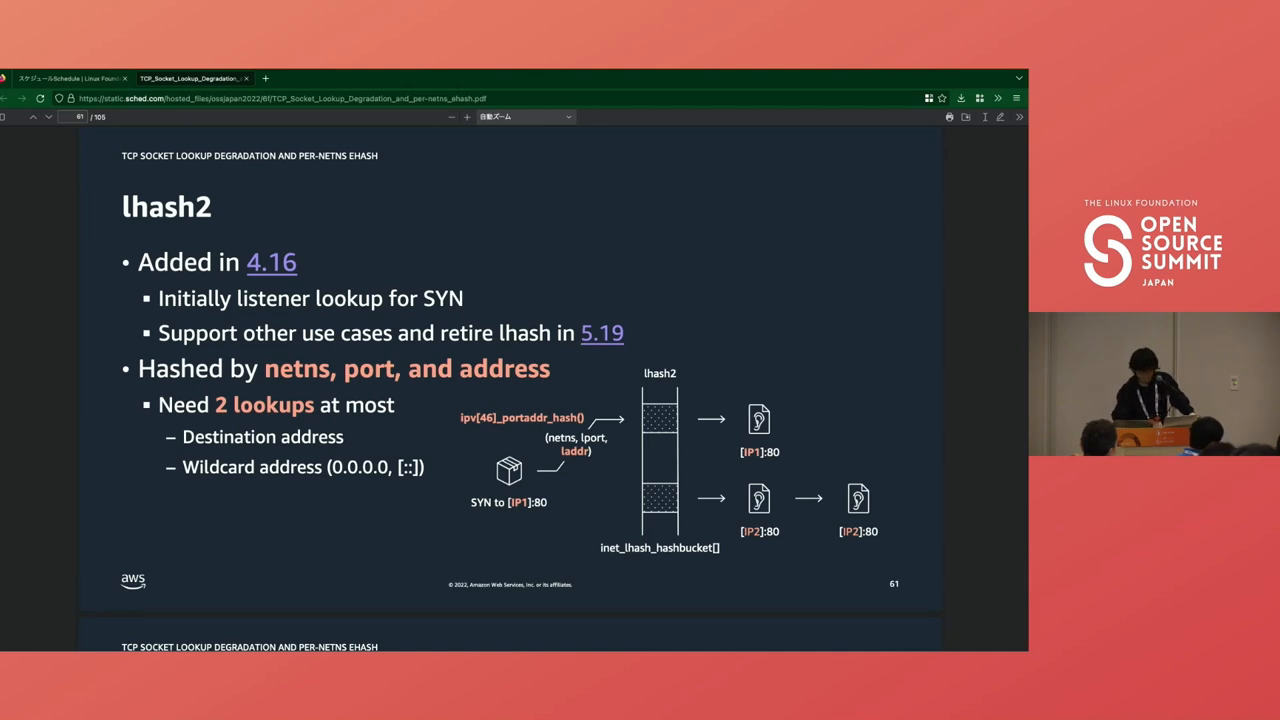
Step: Advance past the lhash2 and pre-v6.0 hash key comparison slides to slide 64
{"action": "key", "text": "Right"}
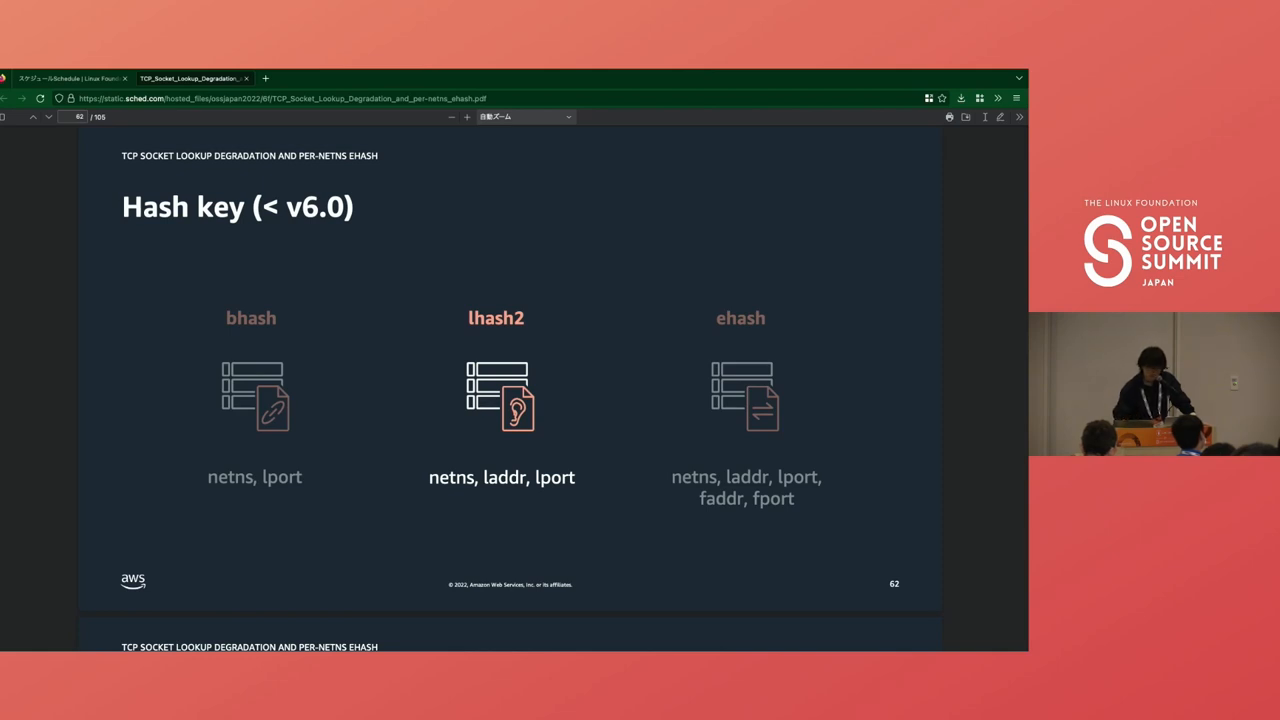
{"action": "key", "text": "Right"}
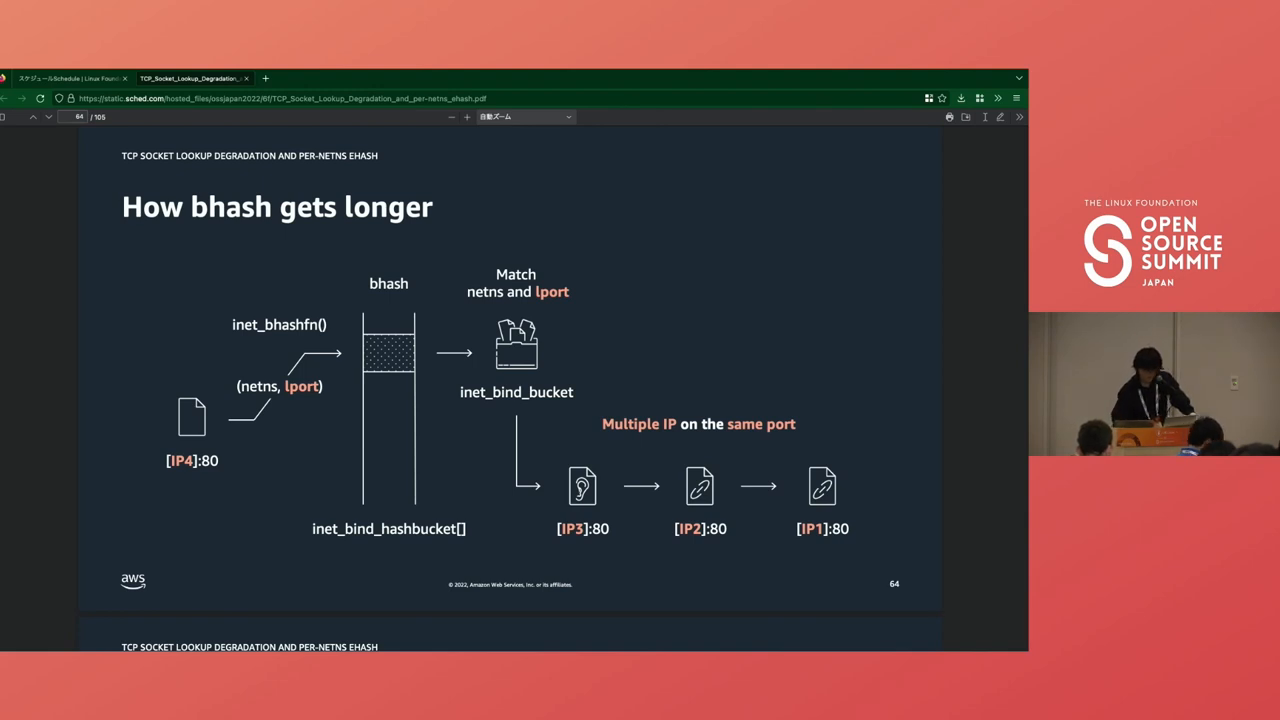
{"action": "key", "text": "right"}
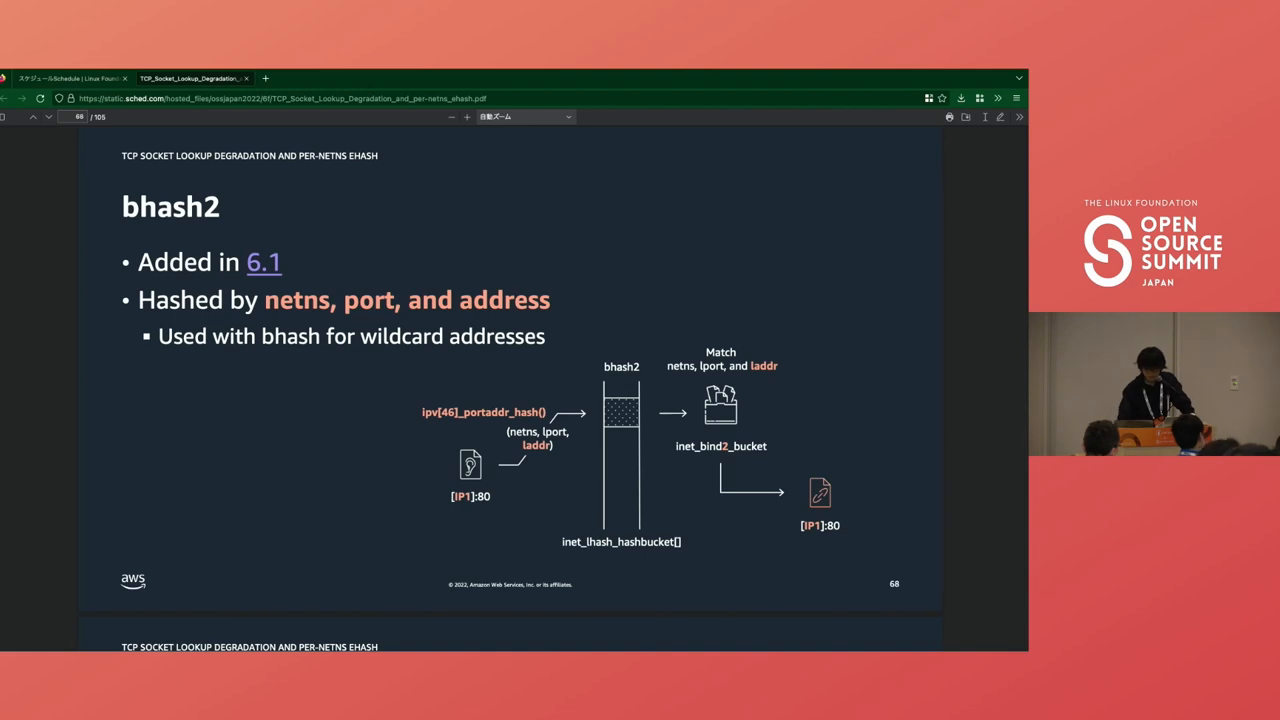
Step: Advance to slide 71 on ehash chaining sockets with different netns, port and address
{"action": "key", "text": "Right"}
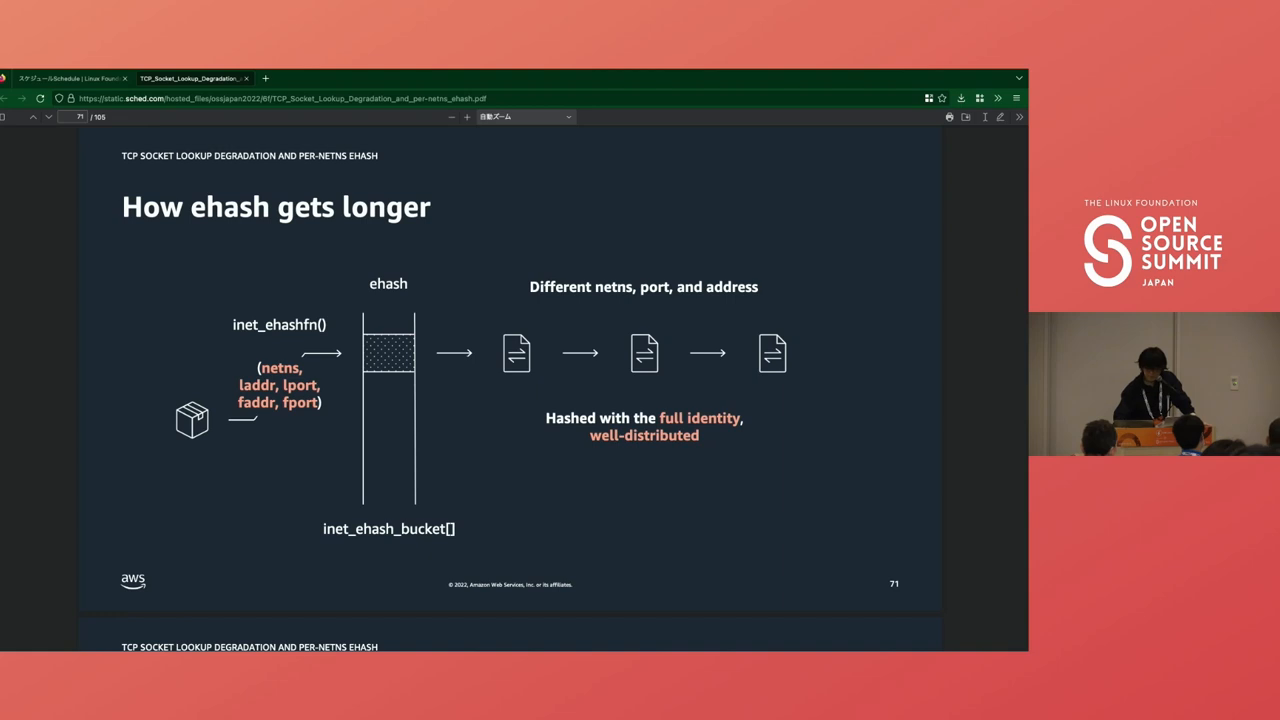
Step: Advance to slide 73 showing netns A and B connections sharing ehash
{"action": "key", "text": "Right"}
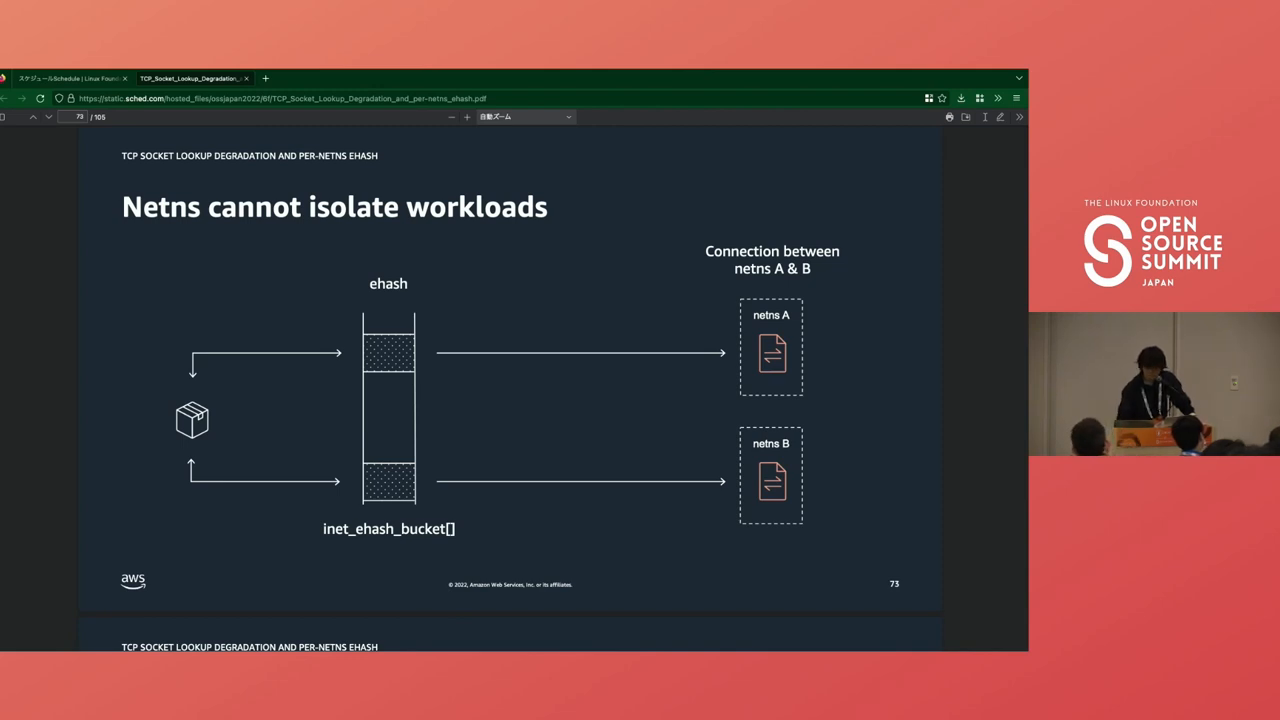
Step: Reveal the multi-tenant diagram adding netns W, X, Y and Z penalising each other
{"action": "key", "text": "Right"}
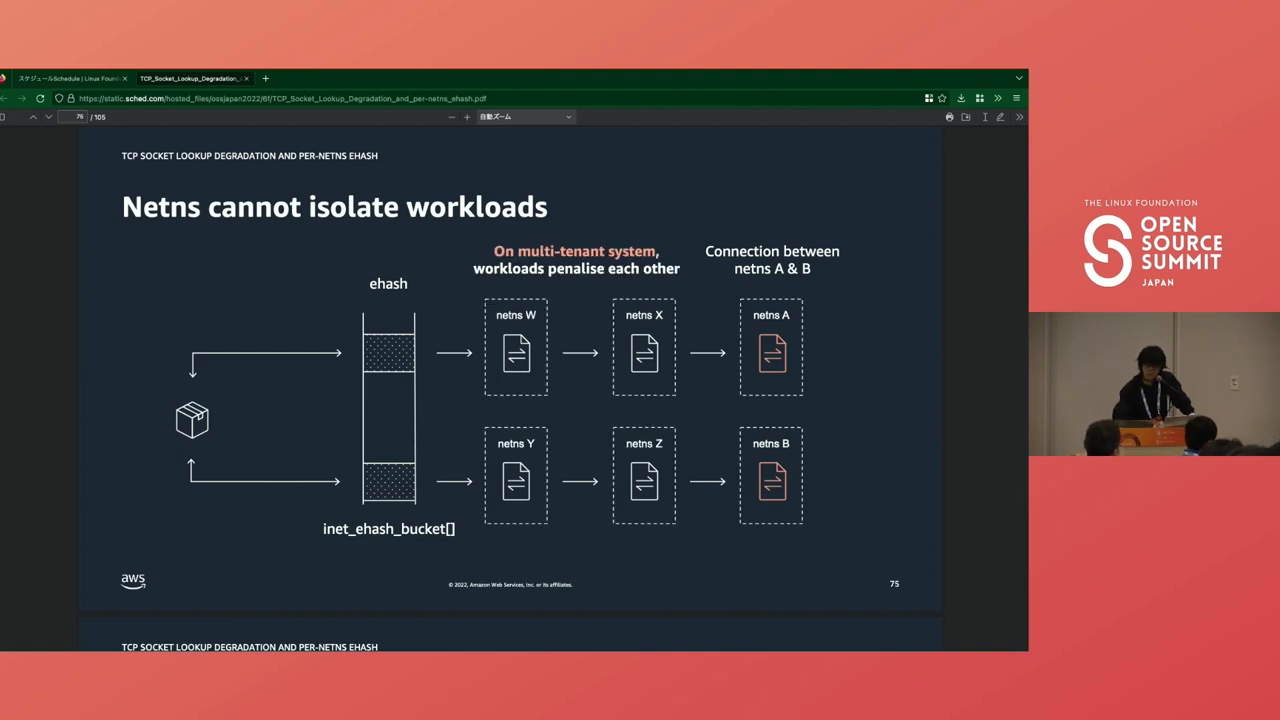
{"action": "left_click", "coordinate": [48, 116]}
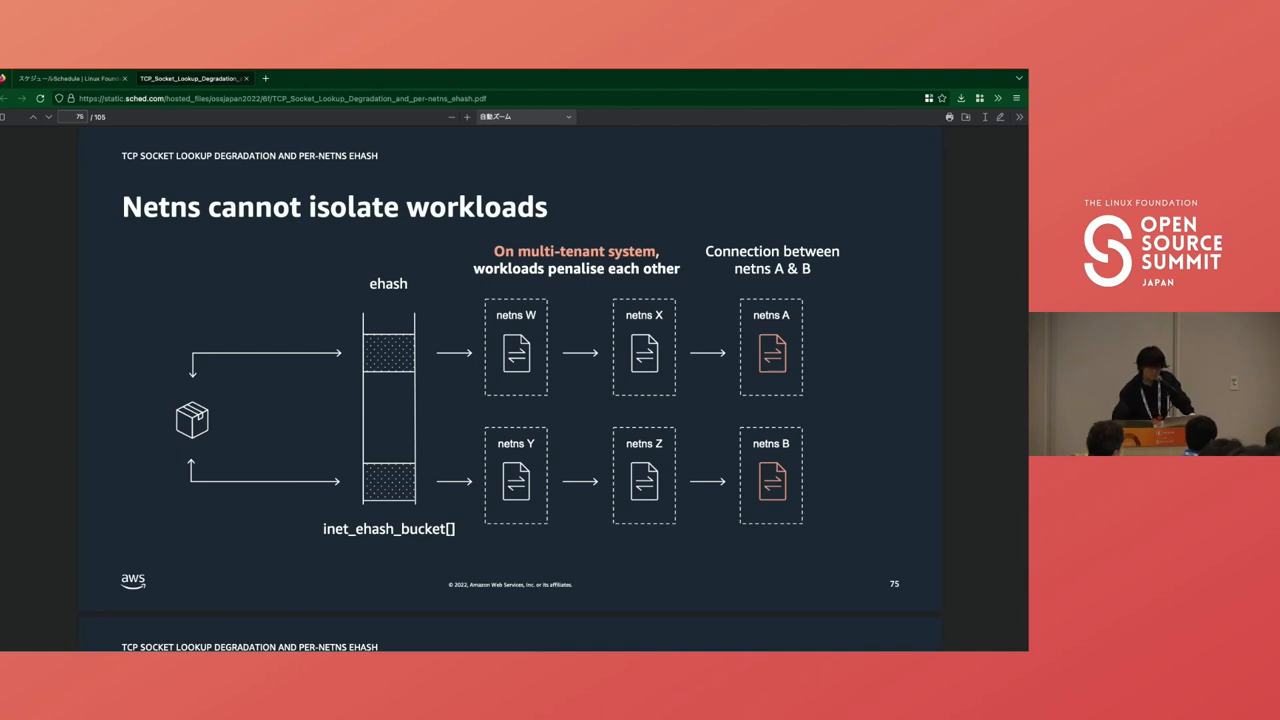
Step: Advance to slide 77, the iperf3 ehash performance test between netns A and B
{"action": "key", "text": "Right"}
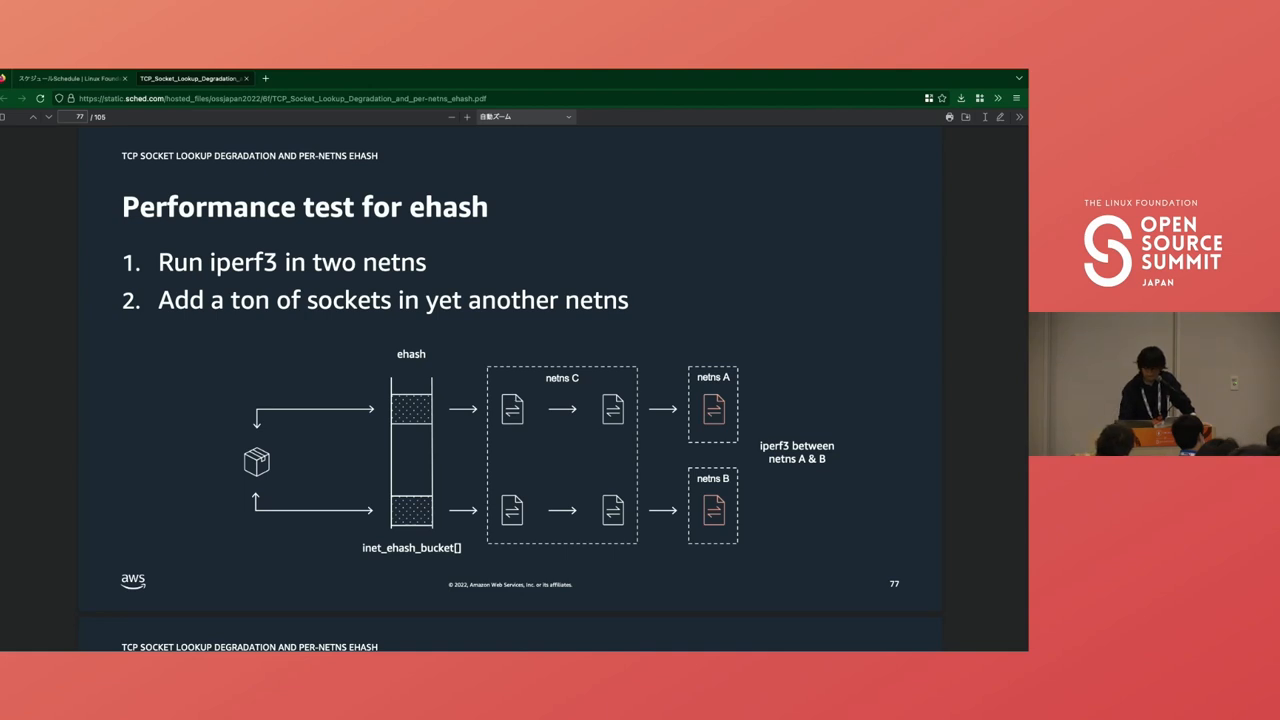
Step: Advance to slide 82 introducing net.ipv4.tcp_child_ehash_entries for child netns ehash size
{"action": "key", "text": "Right"}
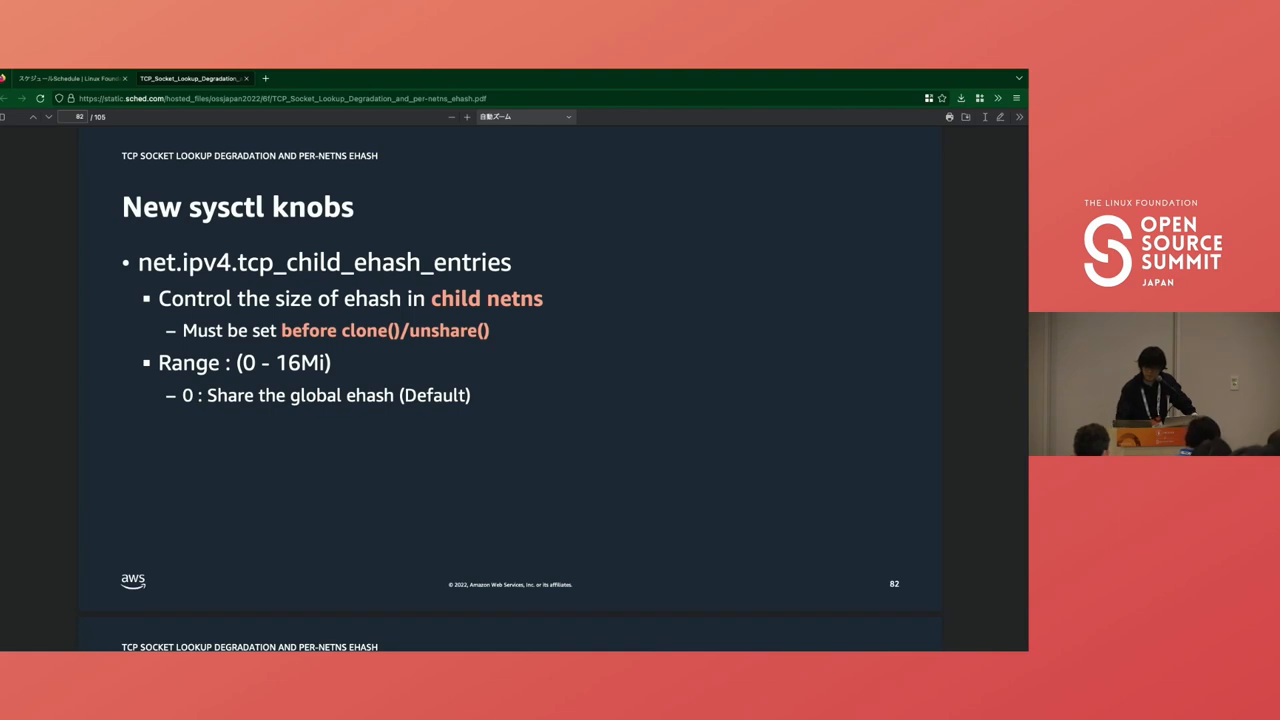
Step: Advance to slide 85 checking TCP established hash entries via dmesg and sysctl
{"action": "key", "text": "Right"}
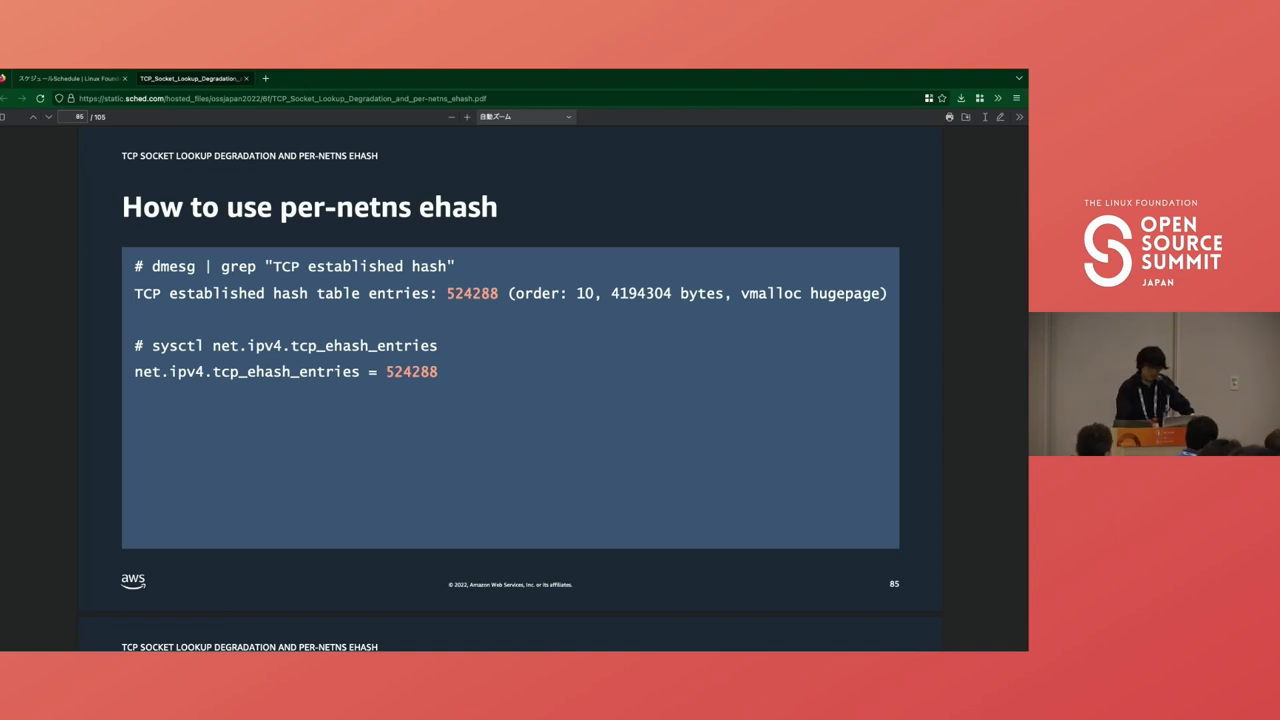
Step: Advance to slide 91 with processes A and B setting different tcp_child_ehash_entries
{"action": "key", "text": "Right"}
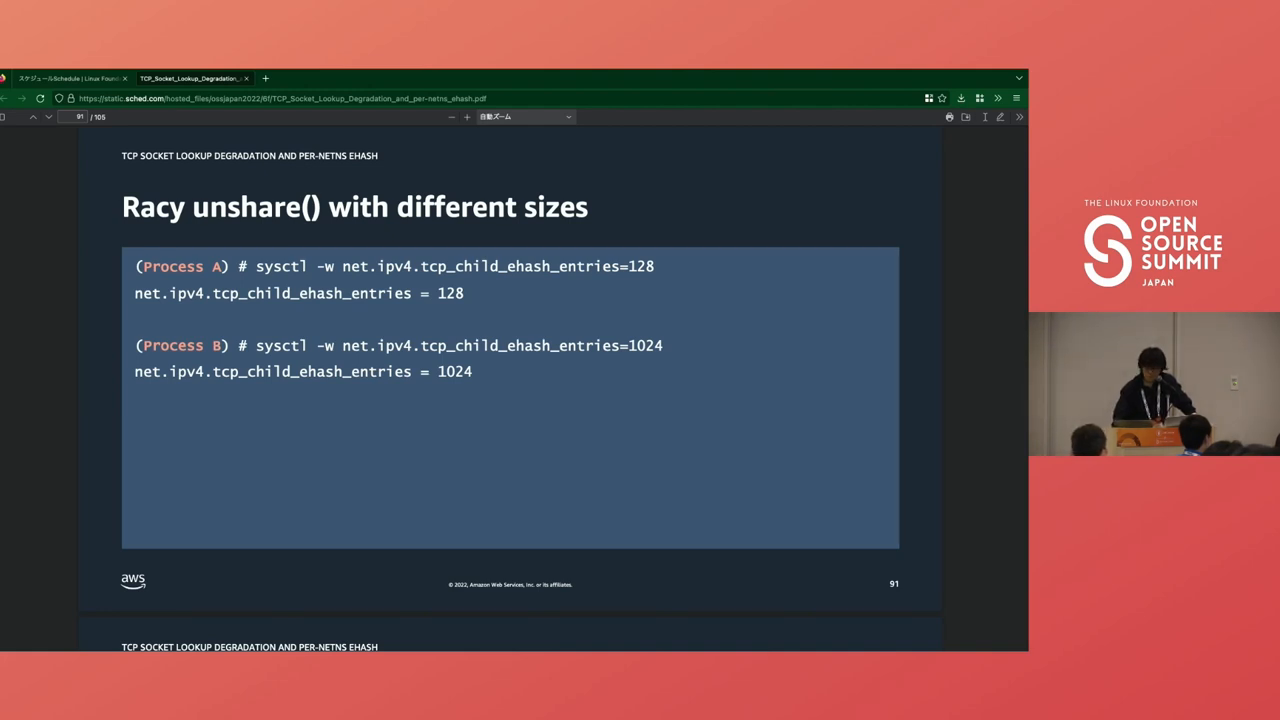
Step: Advance to slide 95 showing numactl --show CPU and node bindings
{"action": "key", "text": "Right"}
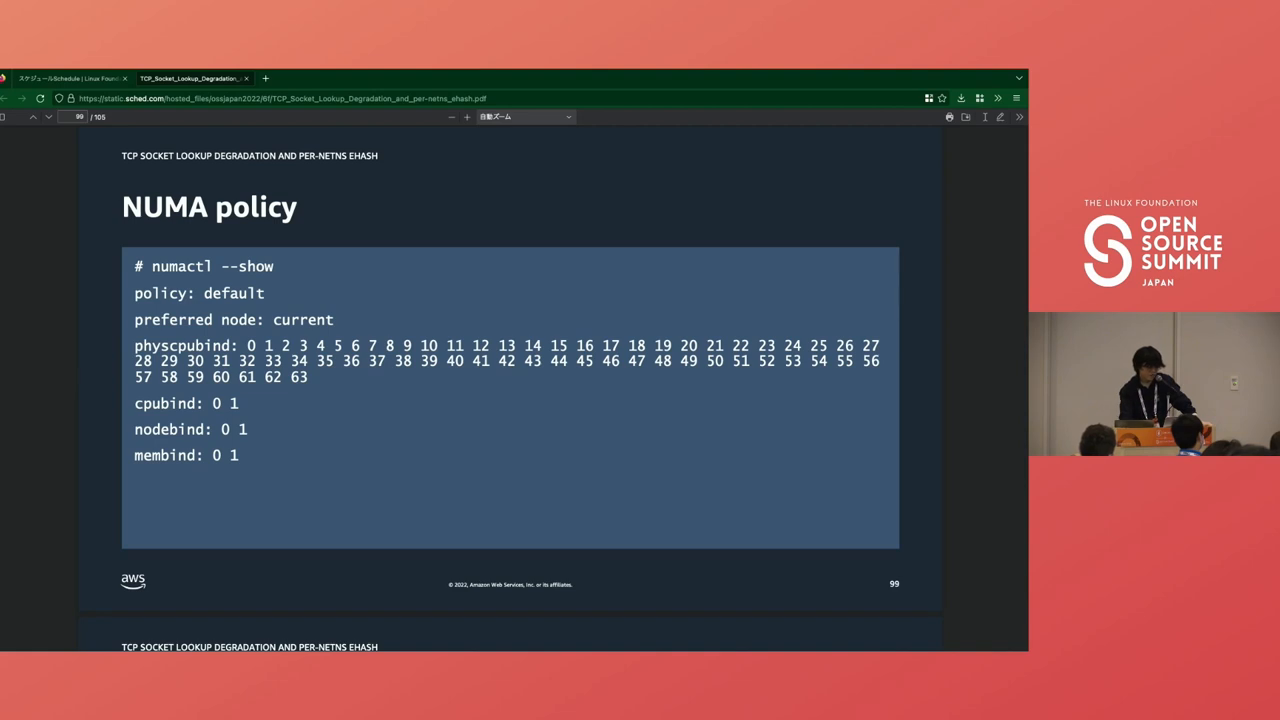
{"action": "key", "text": "Right"}
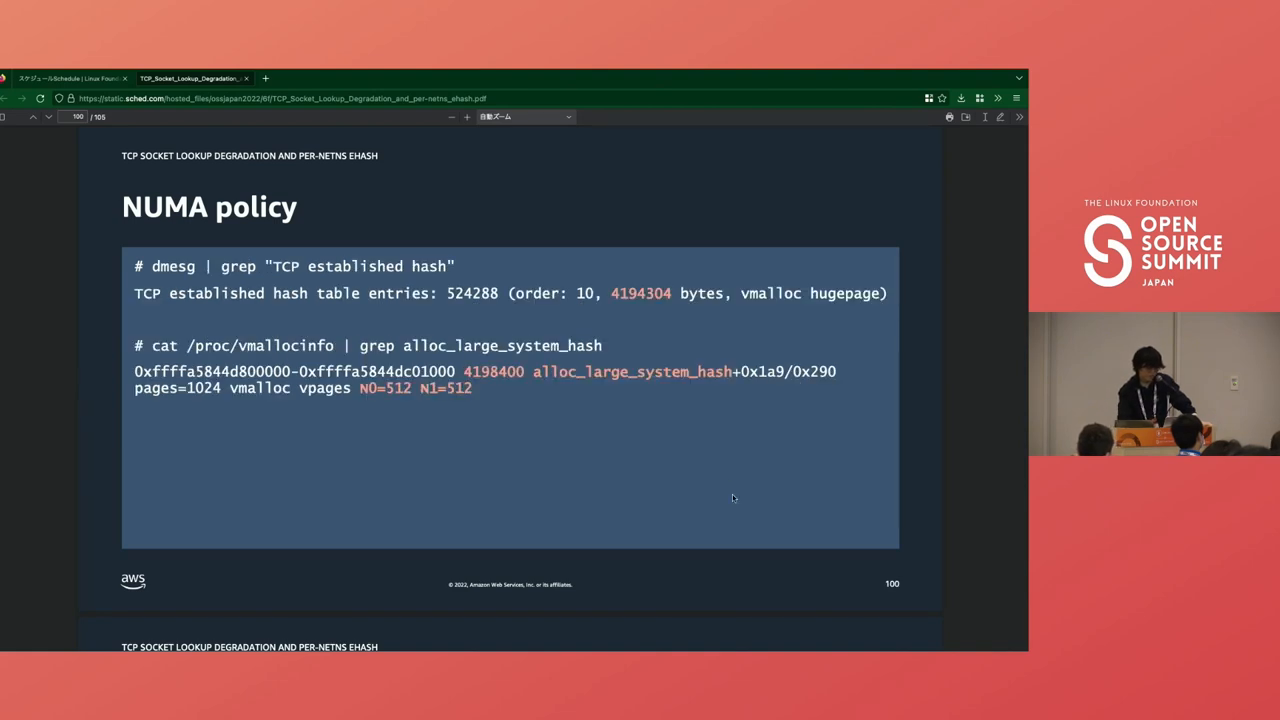
{"action": "mouse_move", "coordinate": [428, 420]}
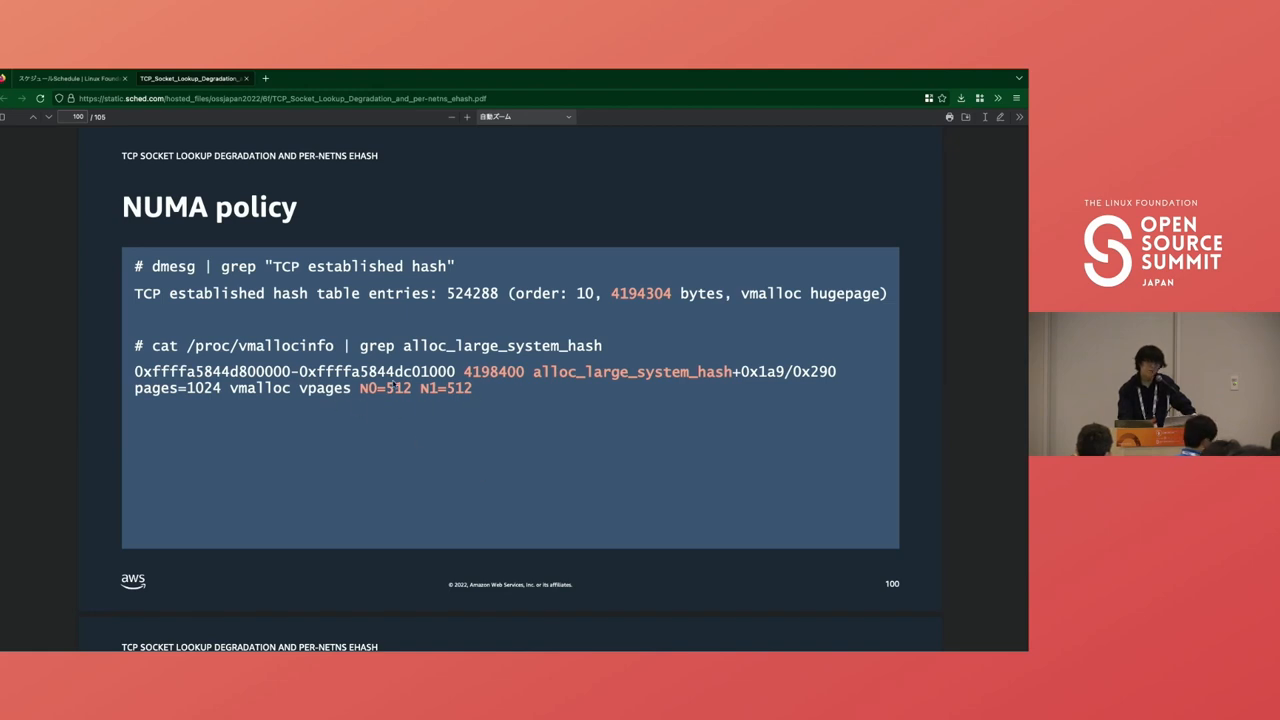
Step: Advance to slide 103 asking about UDP, with udp_child_hash_entries arriving in 6.2
{"action": "key", "text": "Right"}
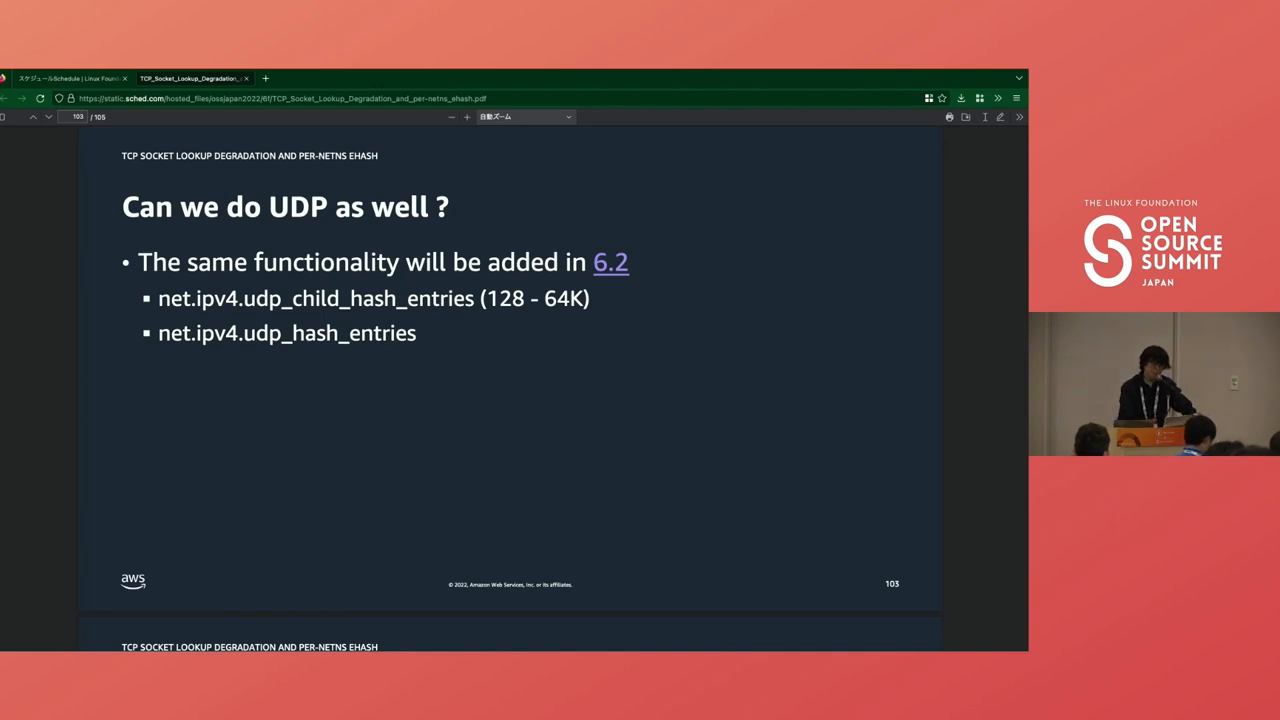
Step: Advance through the Acknowledgements slide to page 105, the final Thank you slide
{"action": "key", "text": "Right"}
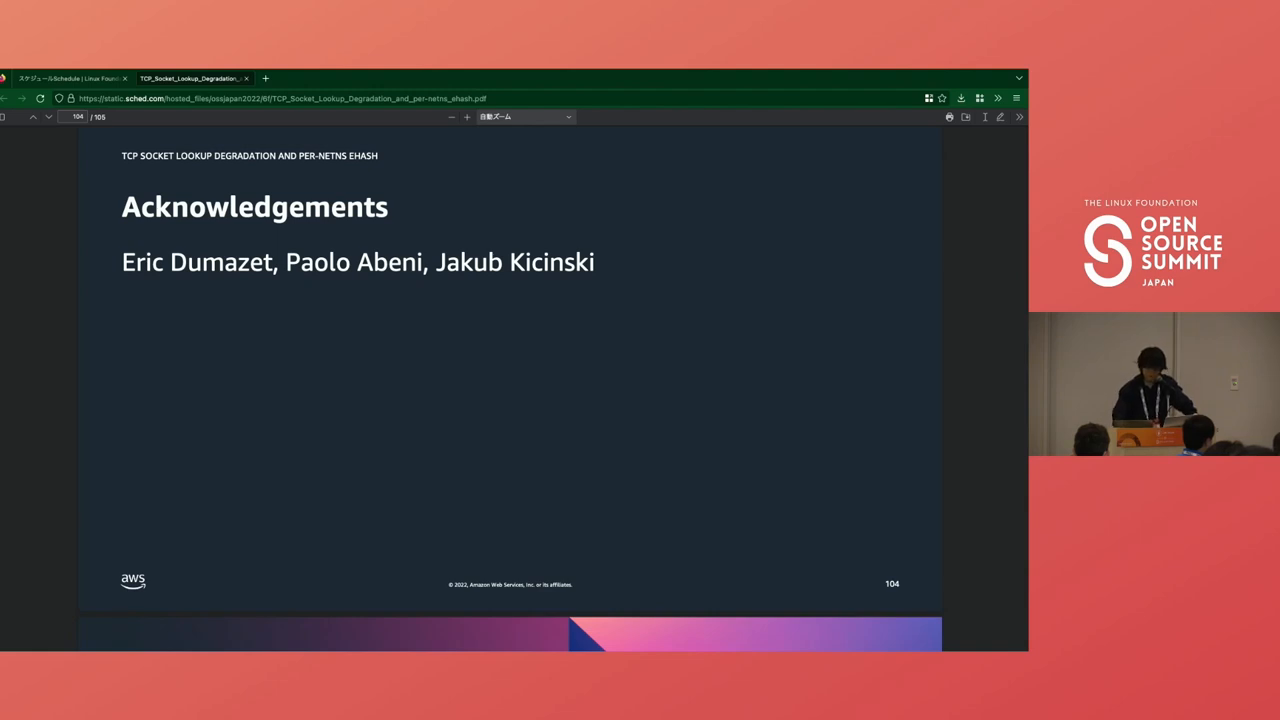
{"action": "scroll", "scroll_direction": "down", "scroll_amount": 3}
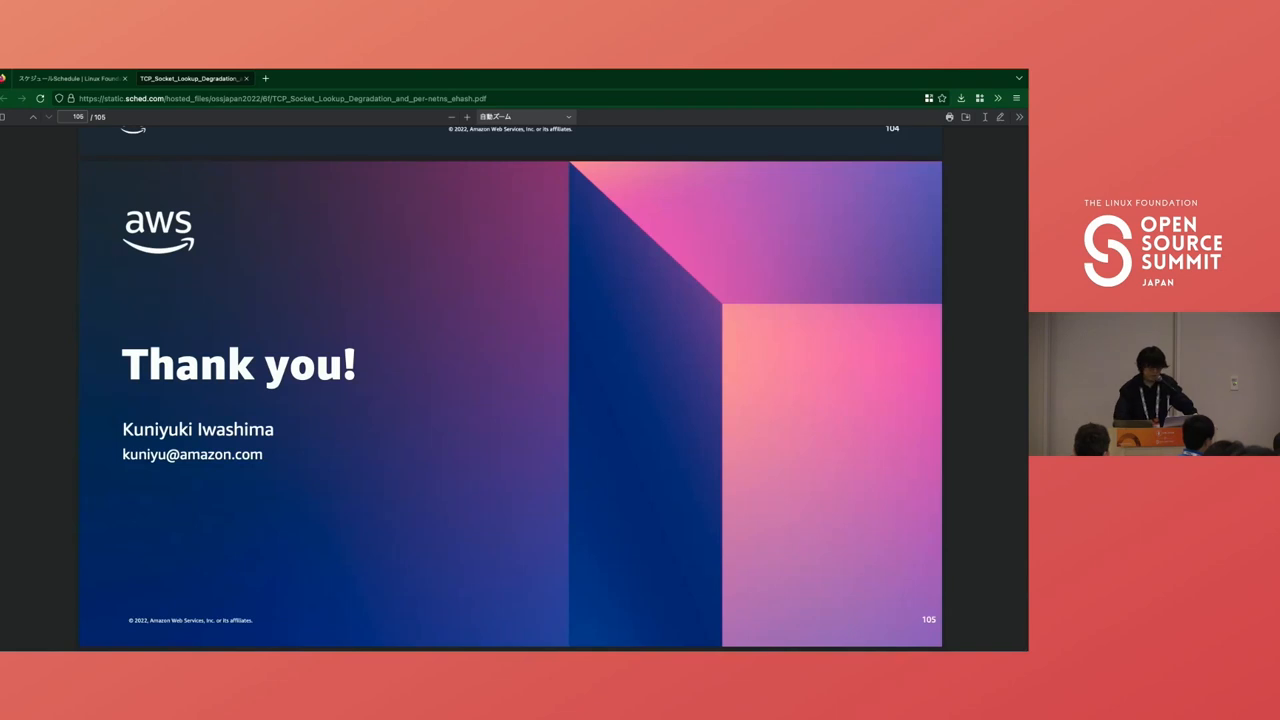